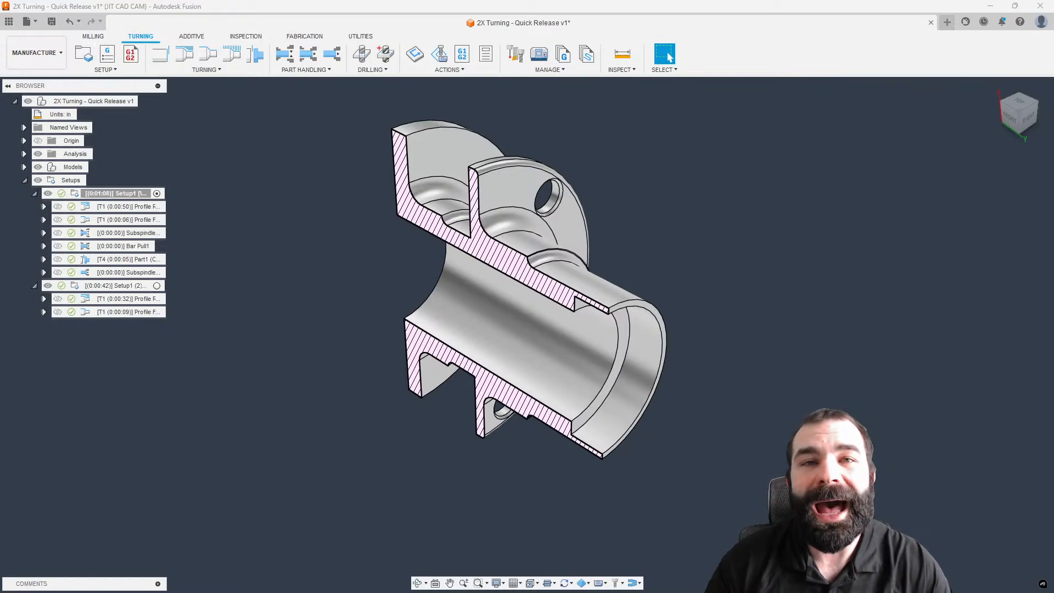
{"action": "mouse_move", "coordinate": [700, 239]}
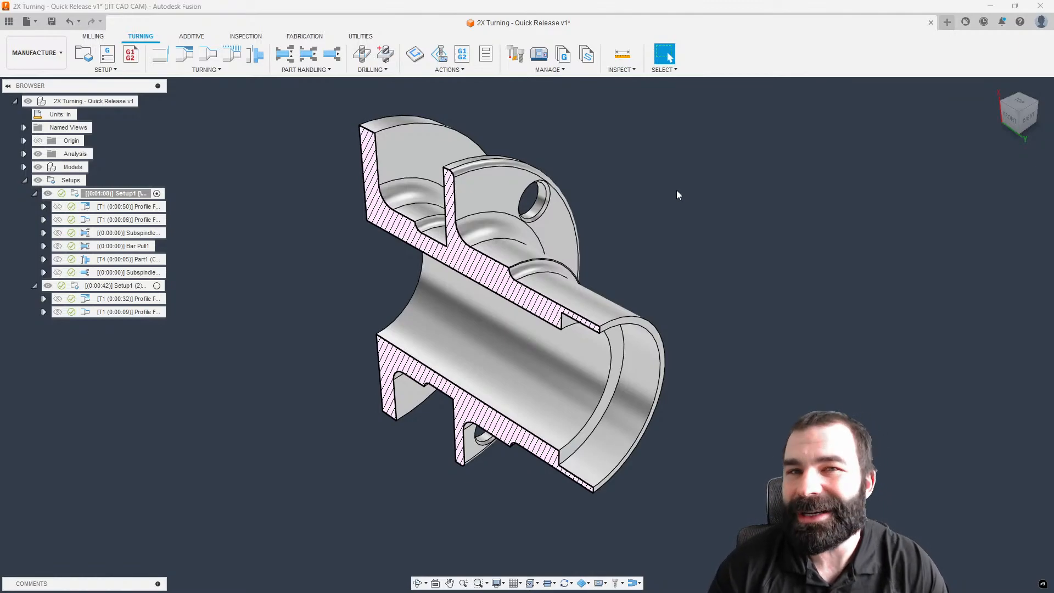
Create a setup sheet for Setup1 from its Browser context menu
{"action": "left_click", "coordinate": [113, 192]}
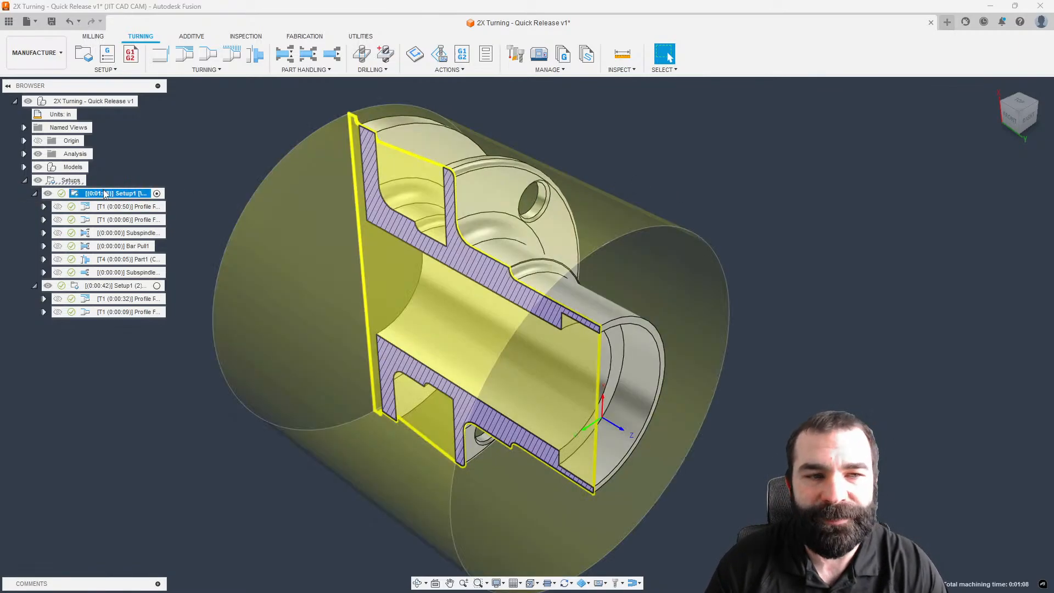
{"action": "right_click", "coordinate": [114, 192]}
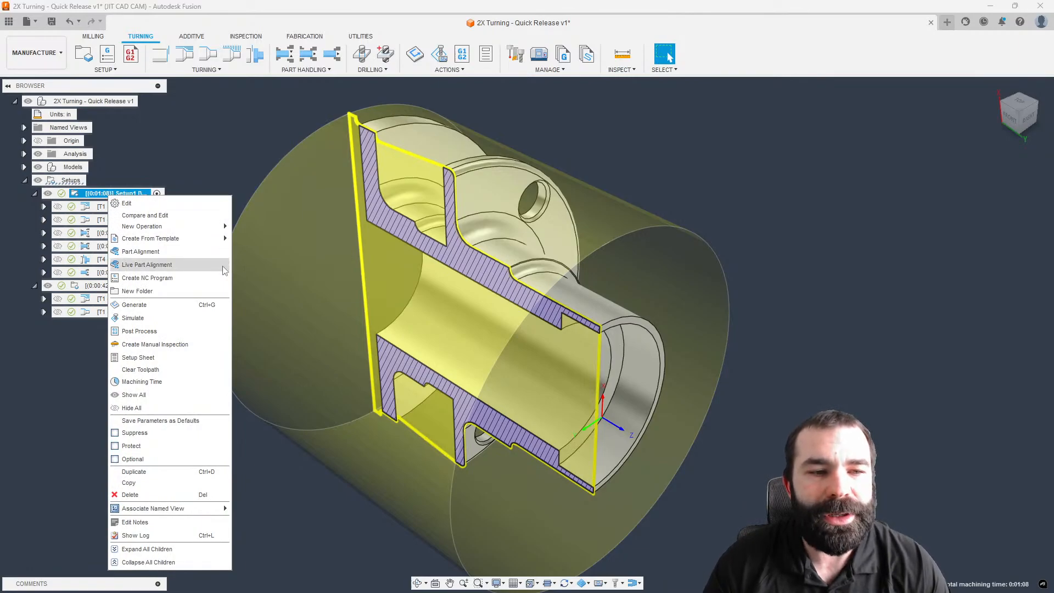
{"action": "mouse_move", "coordinate": [154, 344]}
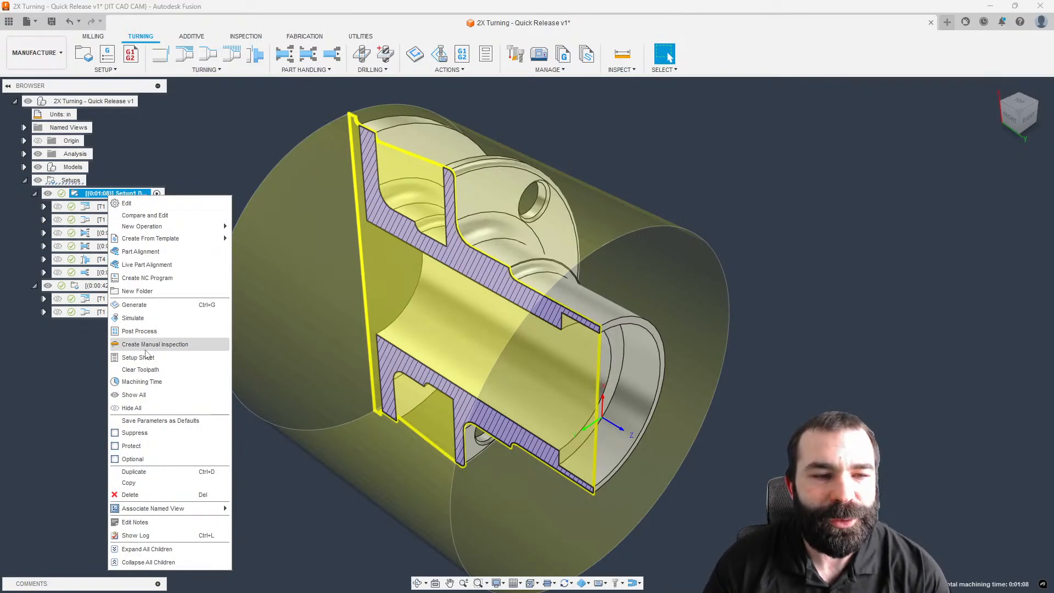
{"action": "mouse_move", "coordinate": [138, 357]}
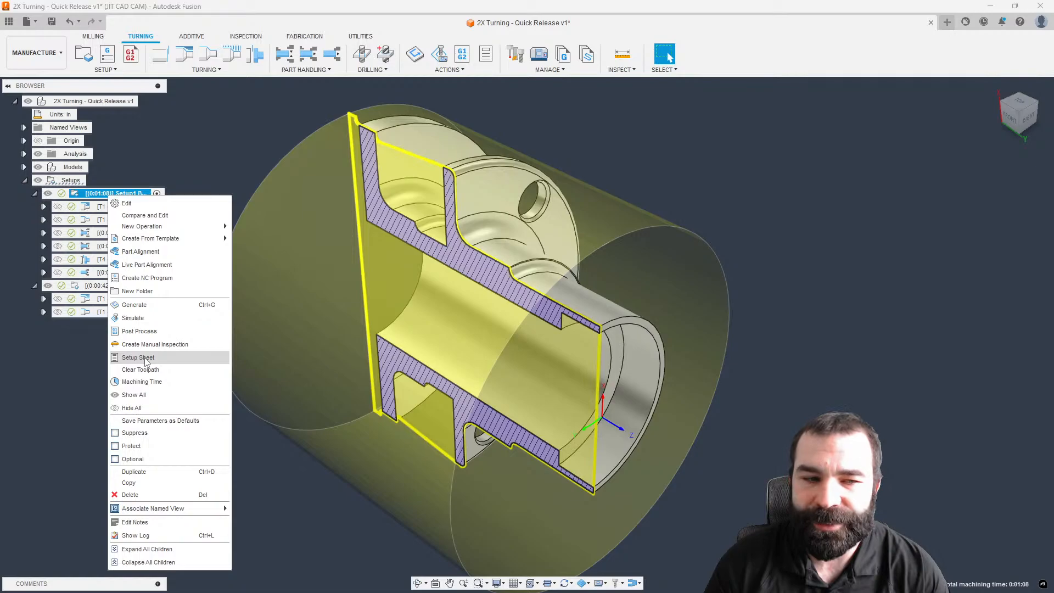
{"action": "left_click", "coordinate": [138, 357]}
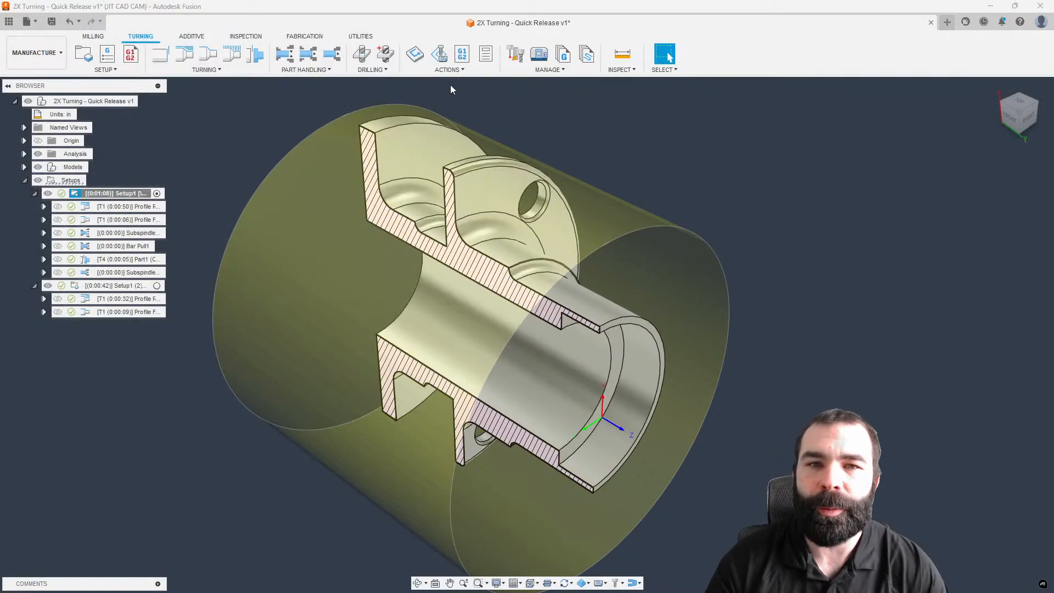
Confirm setup sheet creation so the Program 1001 HTML sheet opens in Chrome
{"action": "left_click", "coordinate": [449, 69]}
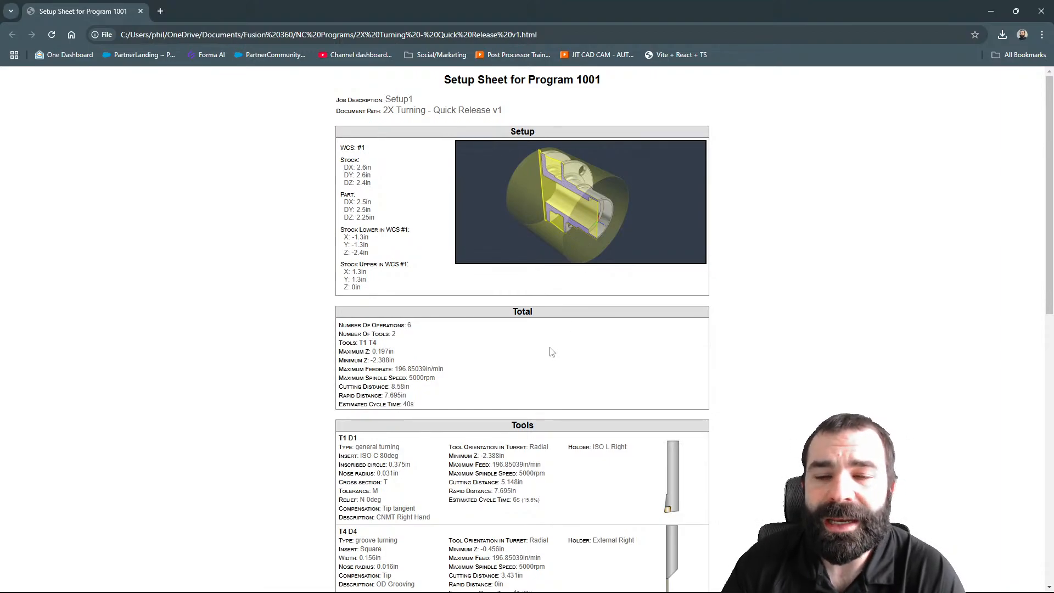
{"action": "mouse_move", "coordinate": [571, 177]}
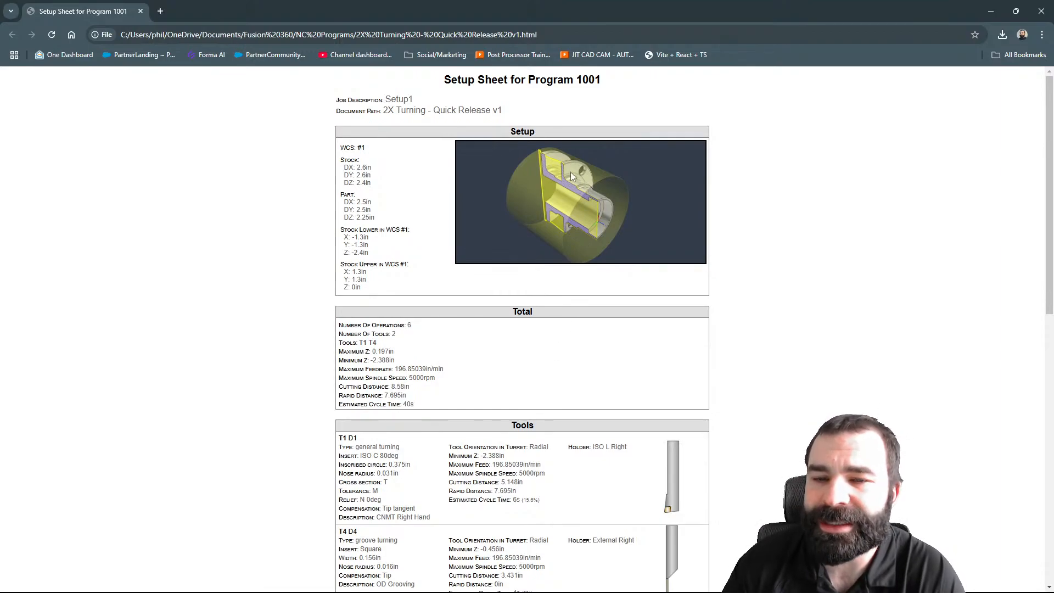
{"action": "scroll", "scroll_direction": "down", "scroll_amount": 3}
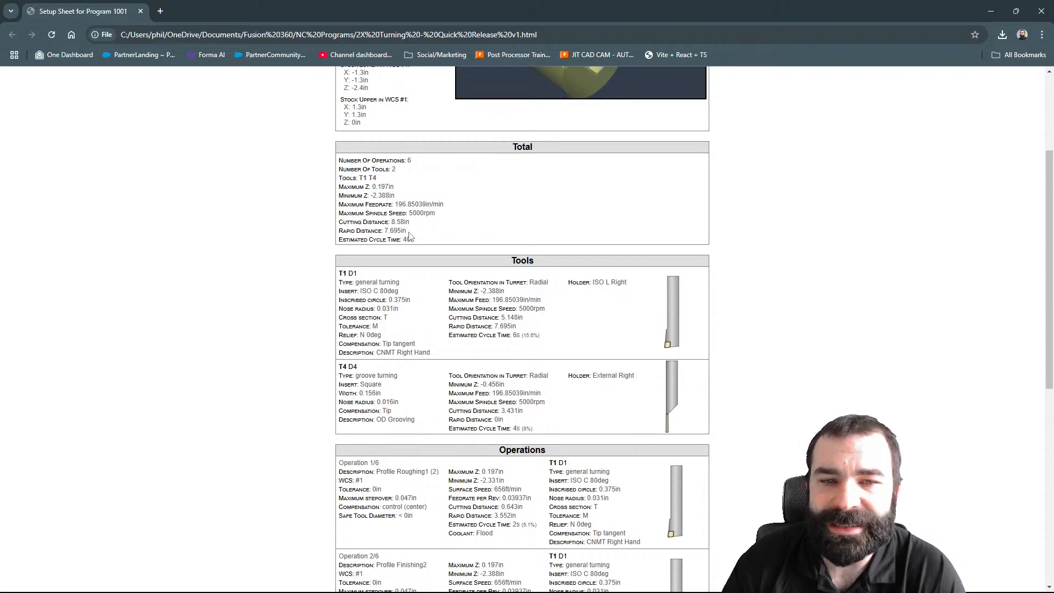
{"action": "double_click", "coordinate": [408, 239]}
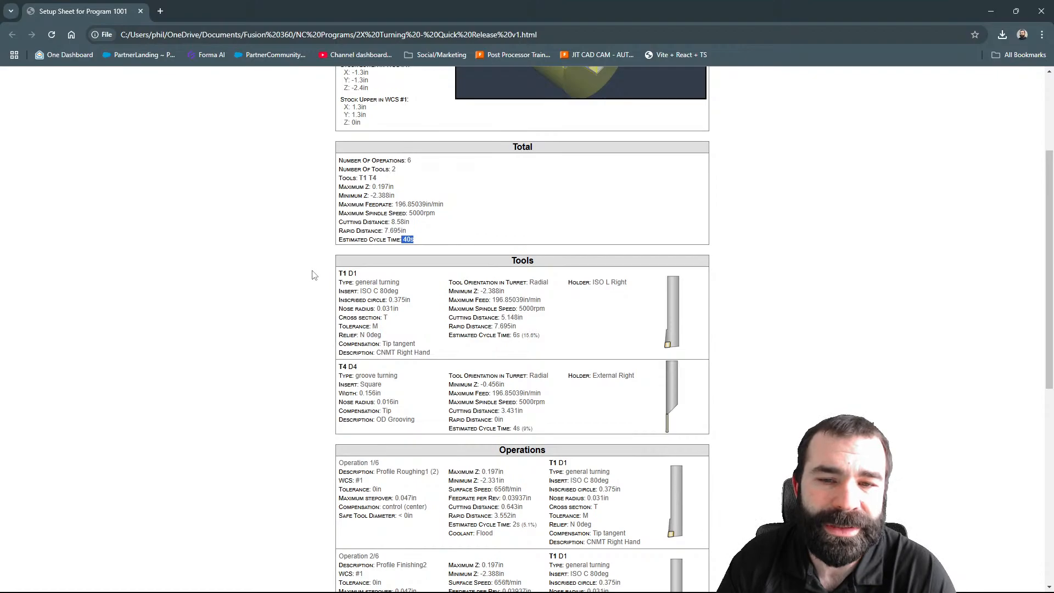
{"action": "mouse_move", "coordinate": [374, 281]}
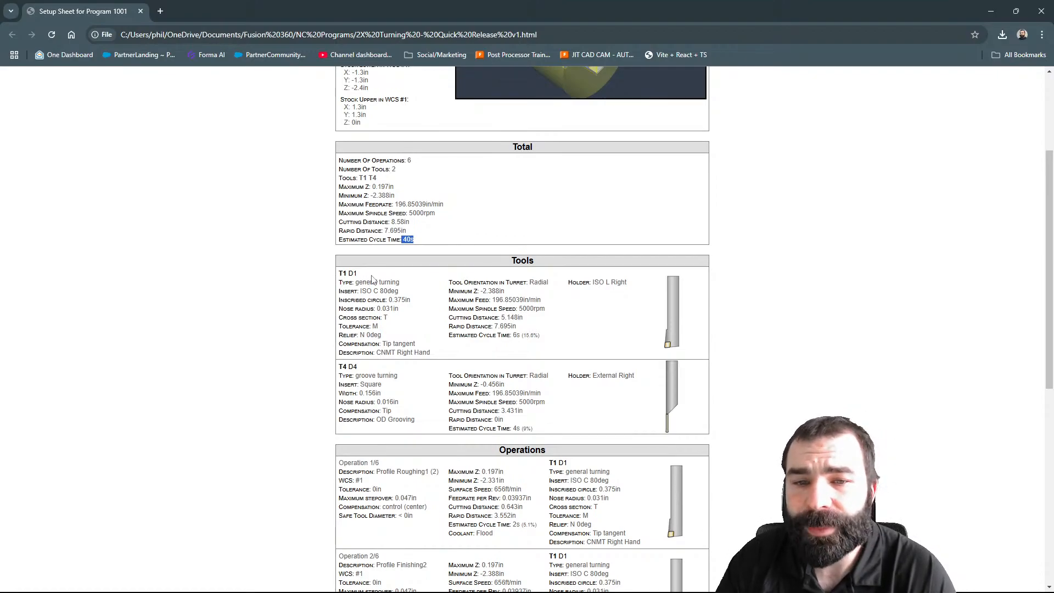
{"action": "scroll", "scroll_direction": "down", "scroll_amount": 3}
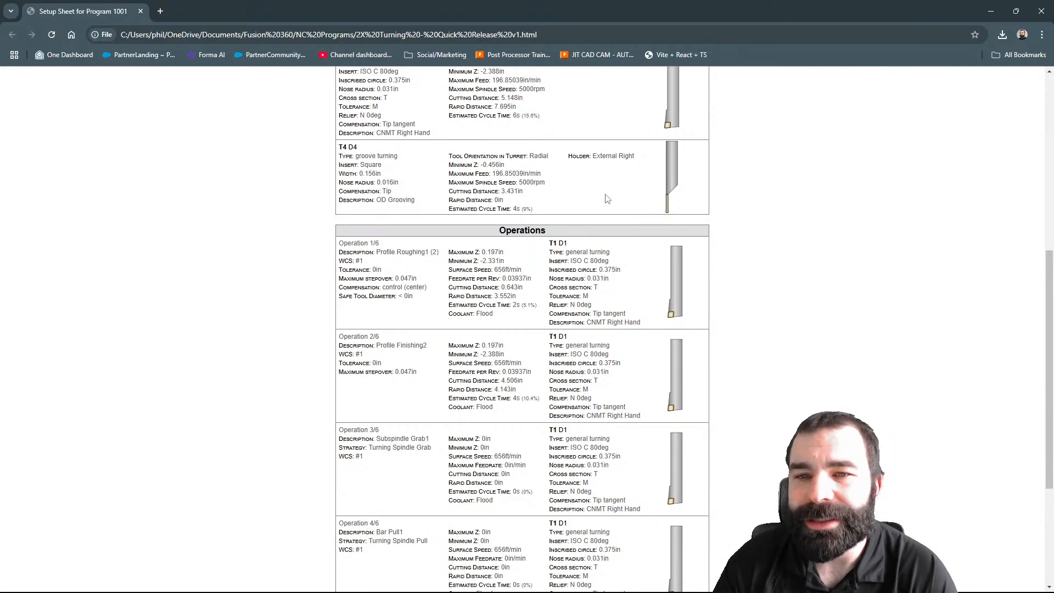
{"action": "mouse_move", "coordinate": [633, 218]}
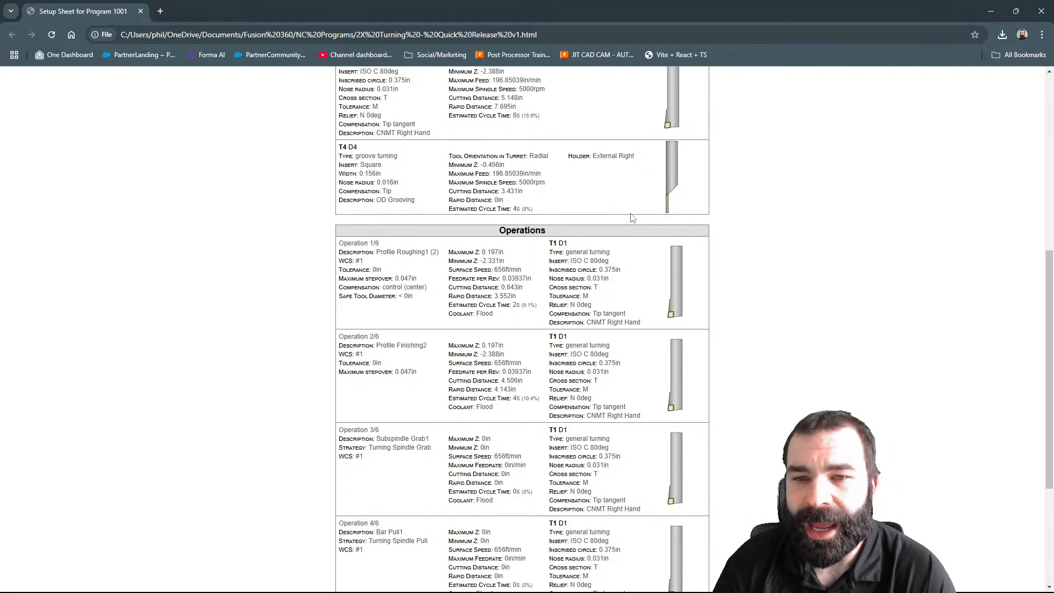
{"action": "scroll", "scroll_direction": "down", "scroll_amount": 3}
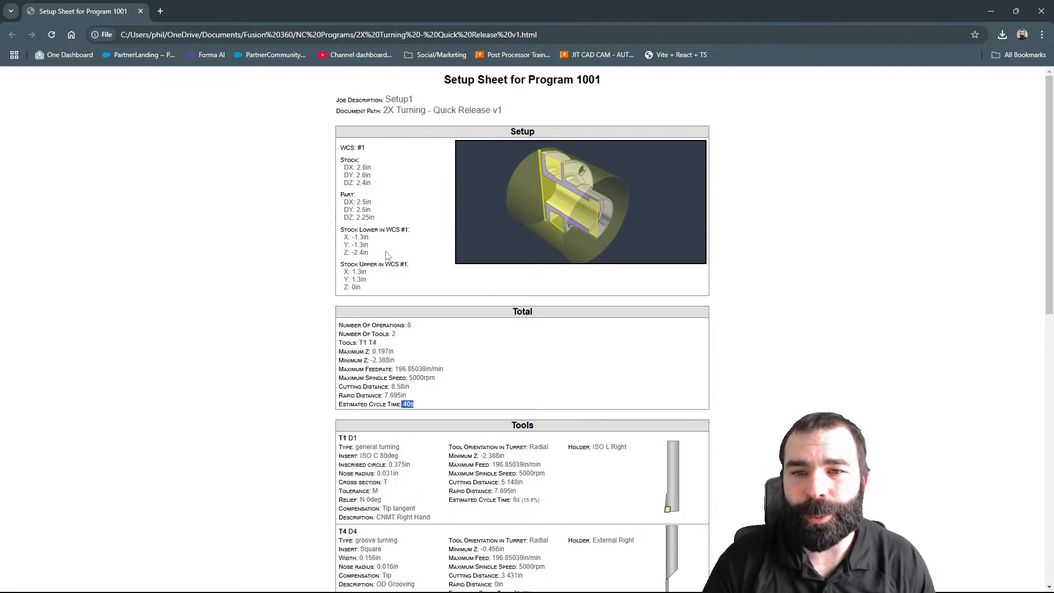
{"action": "scroll", "scroll_direction": "down", "scroll_amount": 3}
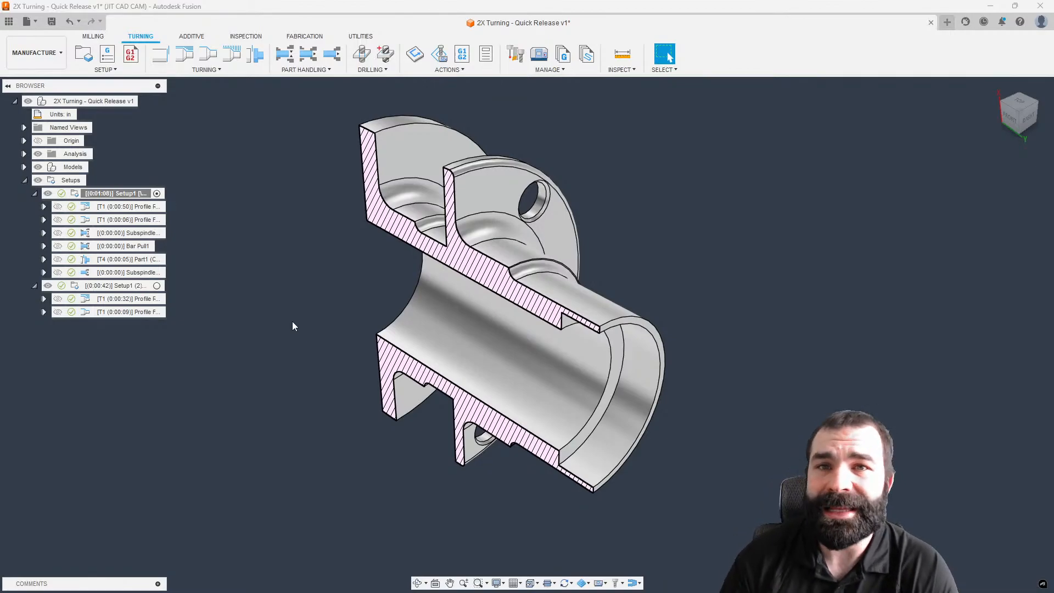
{"action": "mouse_move", "coordinate": [210, 233]}
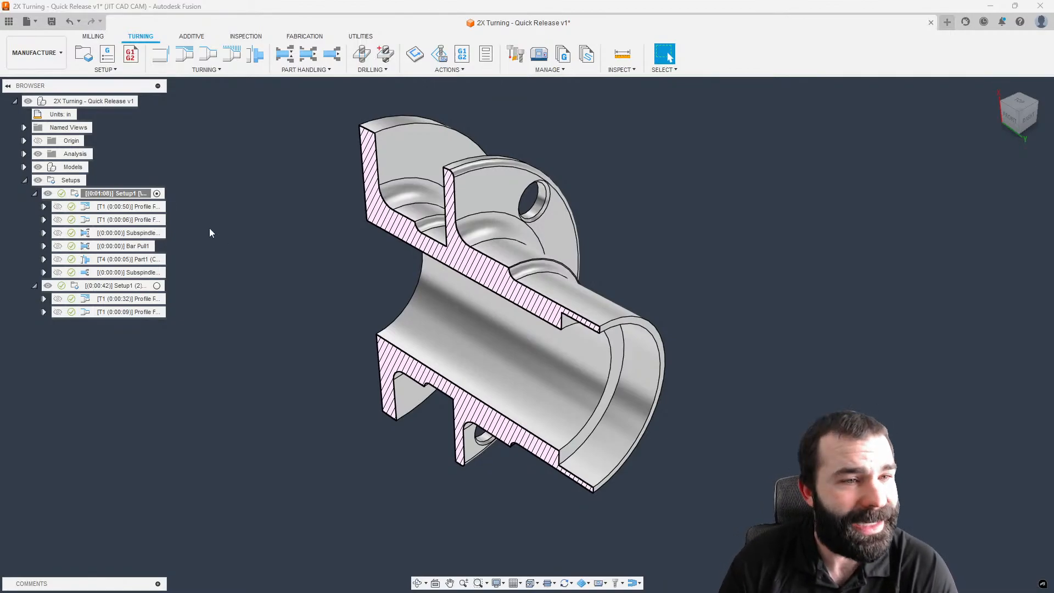
Start Post Process on Setup1 to open the NC program settings
{"action": "right_click", "coordinate": [114, 193]}
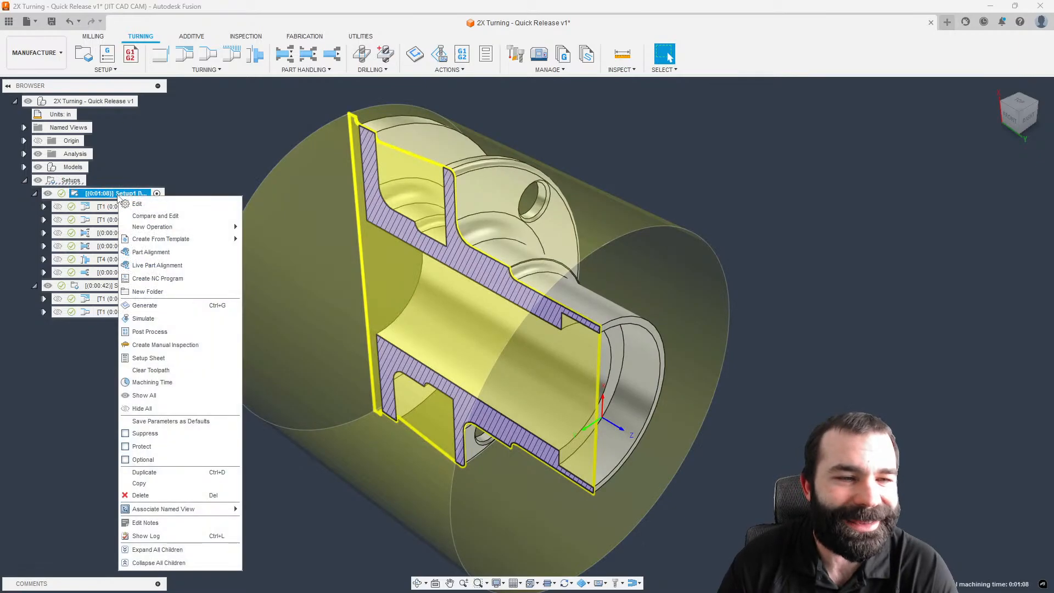
{"action": "mouse_move", "coordinate": [150, 331]}
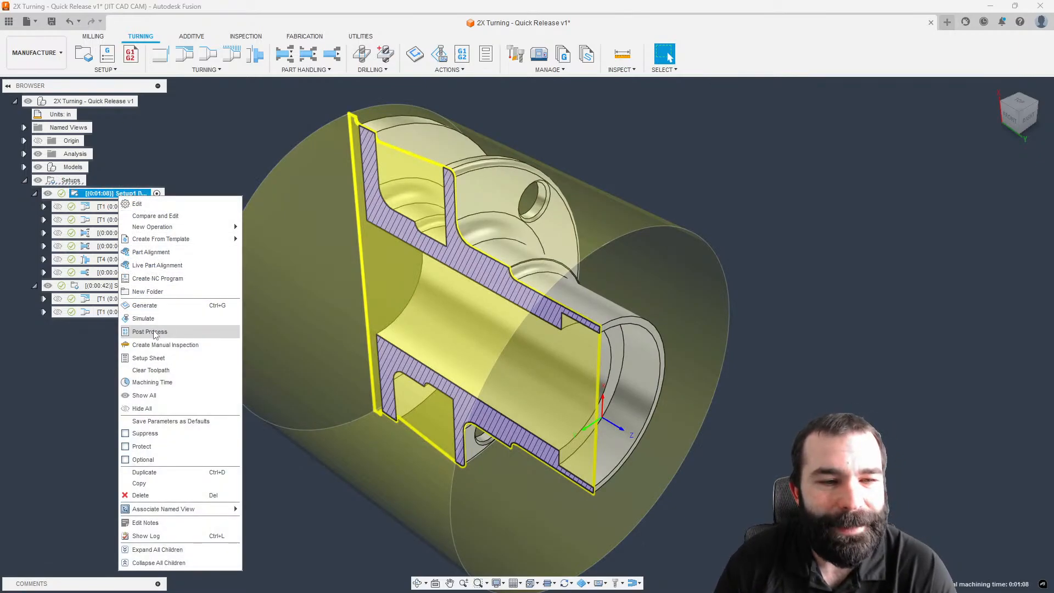
{"action": "left_click", "coordinate": [149, 332]}
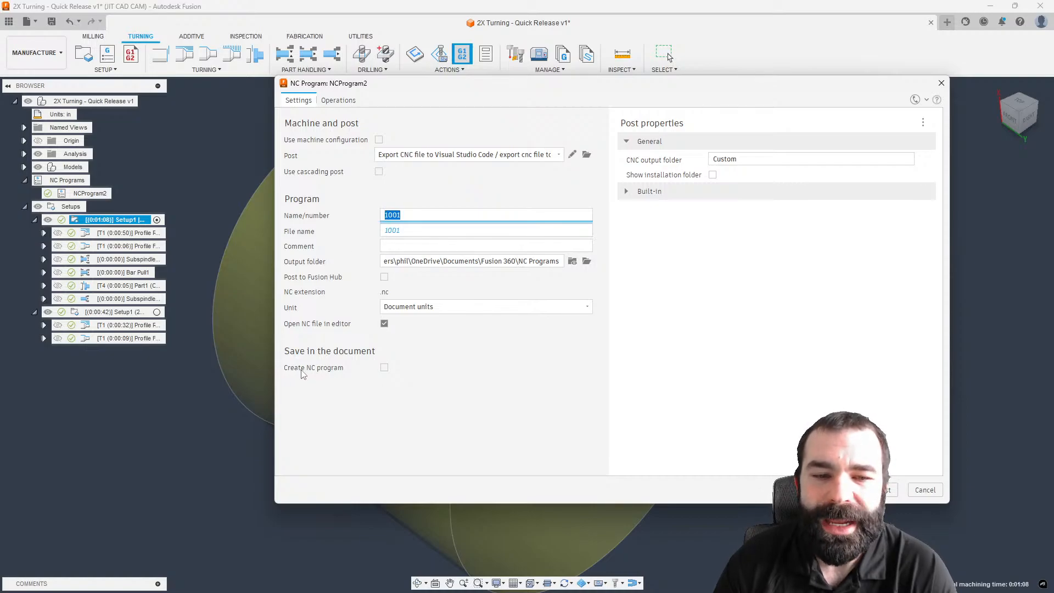
{"action": "mouse_move", "coordinate": [385, 367]}
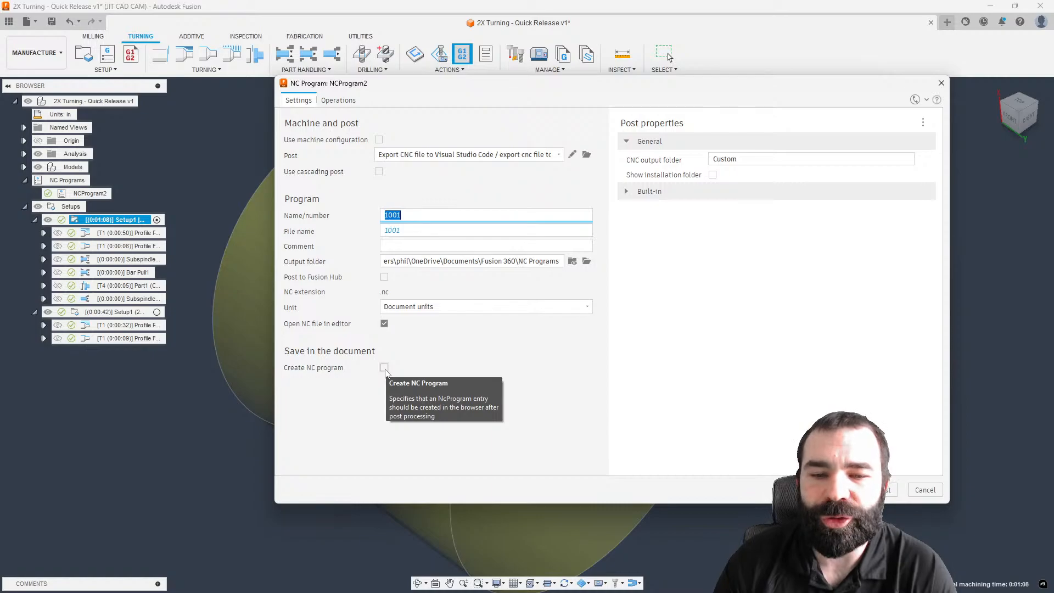
Post Setup1 as NC program 'Setup 1' using the HAAS Turning post
{"action": "left_click", "coordinate": [384, 367]}
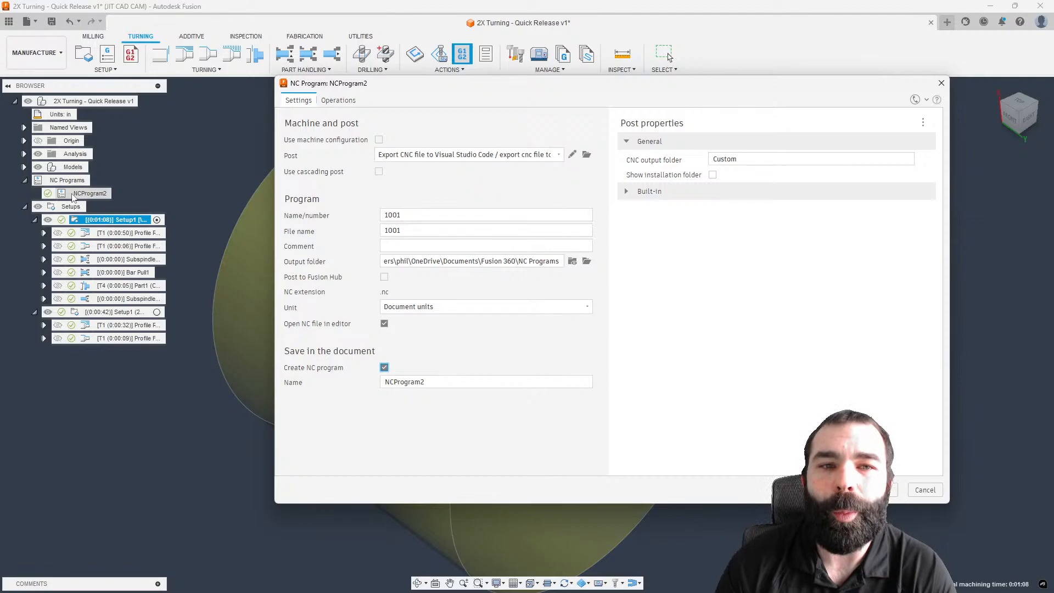
{"action": "left_click", "coordinate": [485, 381]}
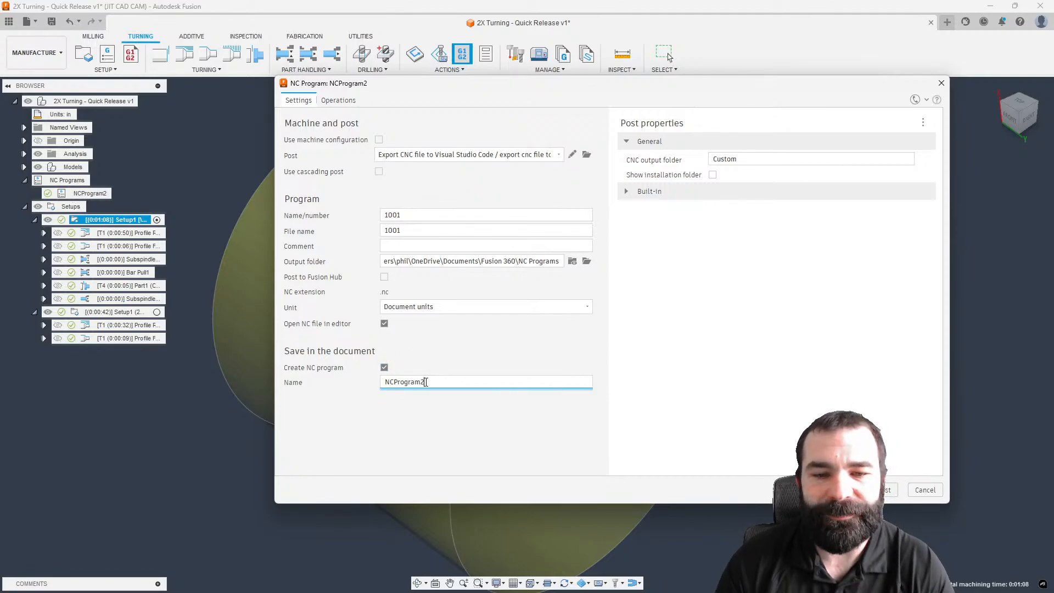
{"action": "type", "text": "Setup 1"}
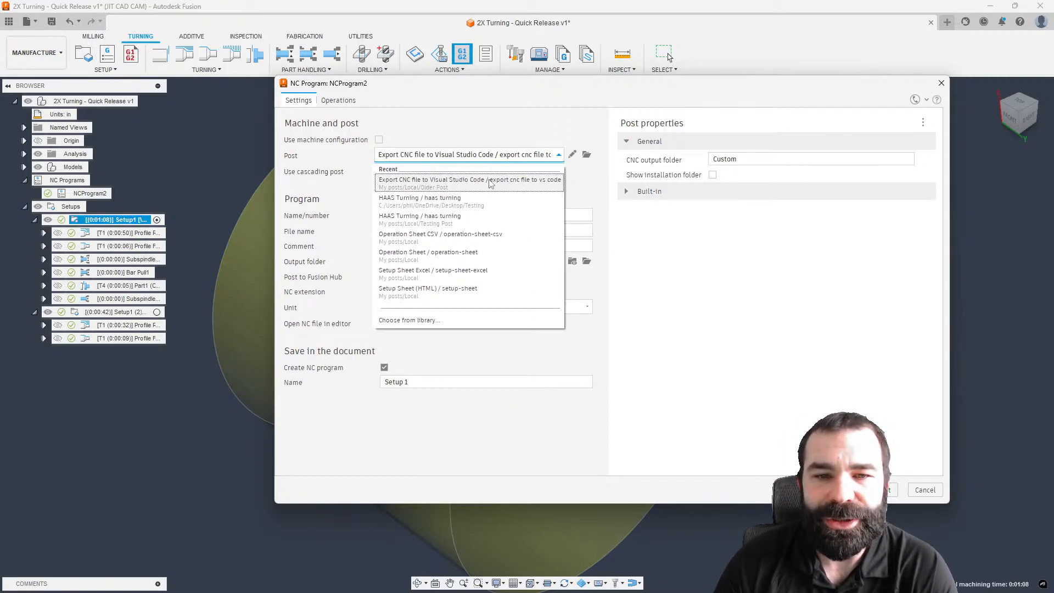
{"action": "left_click", "coordinate": [420, 201]}
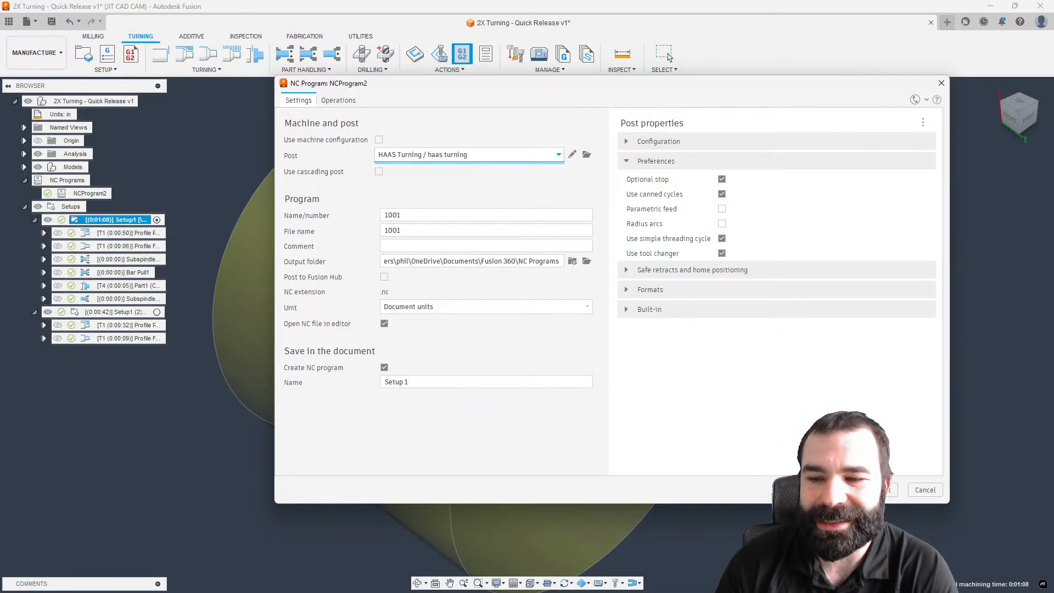
{"action": "left_click", "coordinate": [888, 490]}
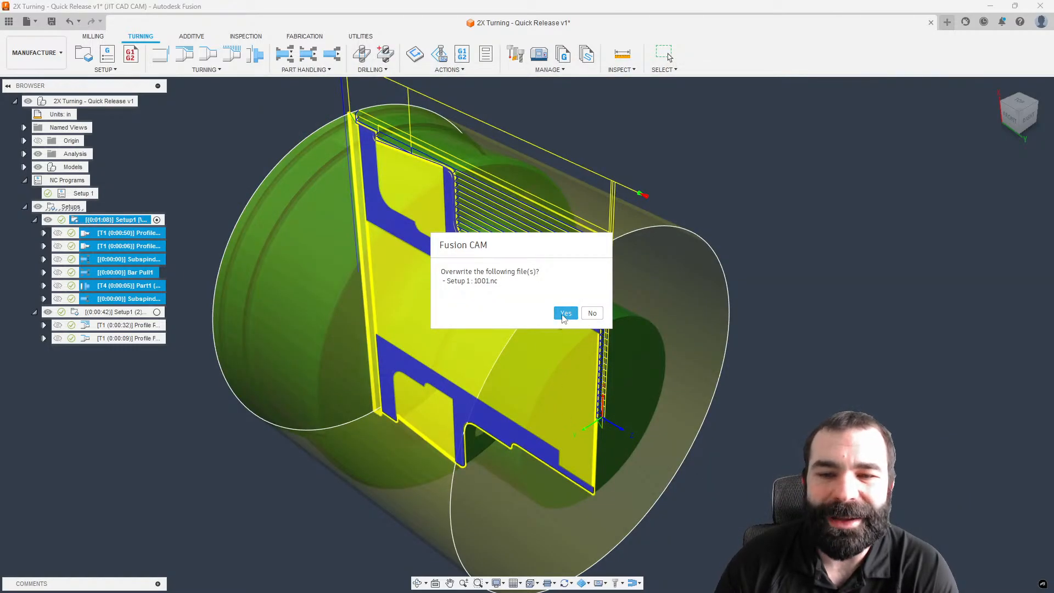
{"action": "left_click", "coordinate": [566, 313]}
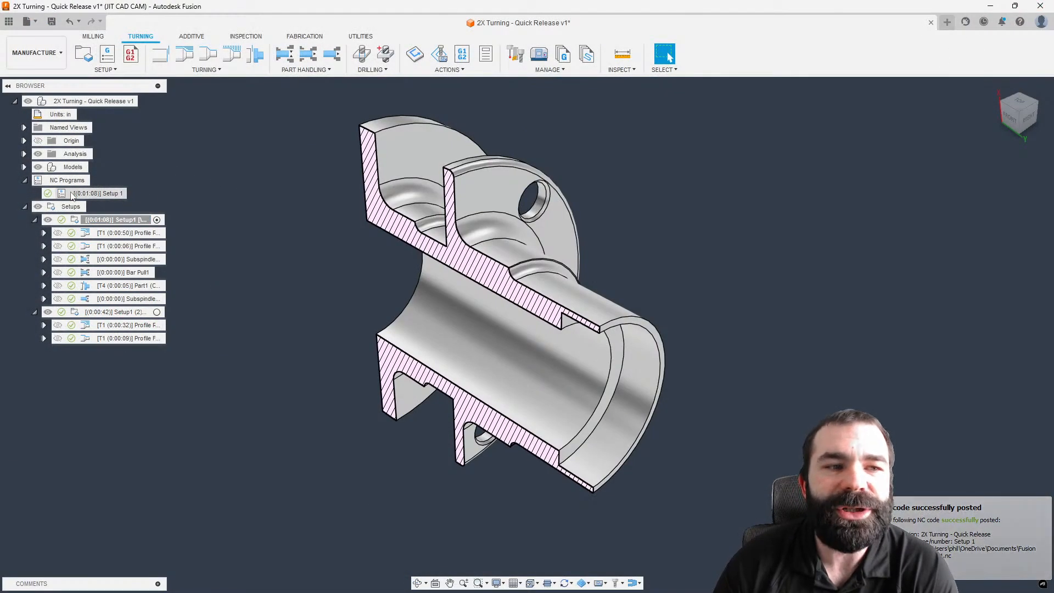
{"action": "left_click", "coordinate": [101, 193]}
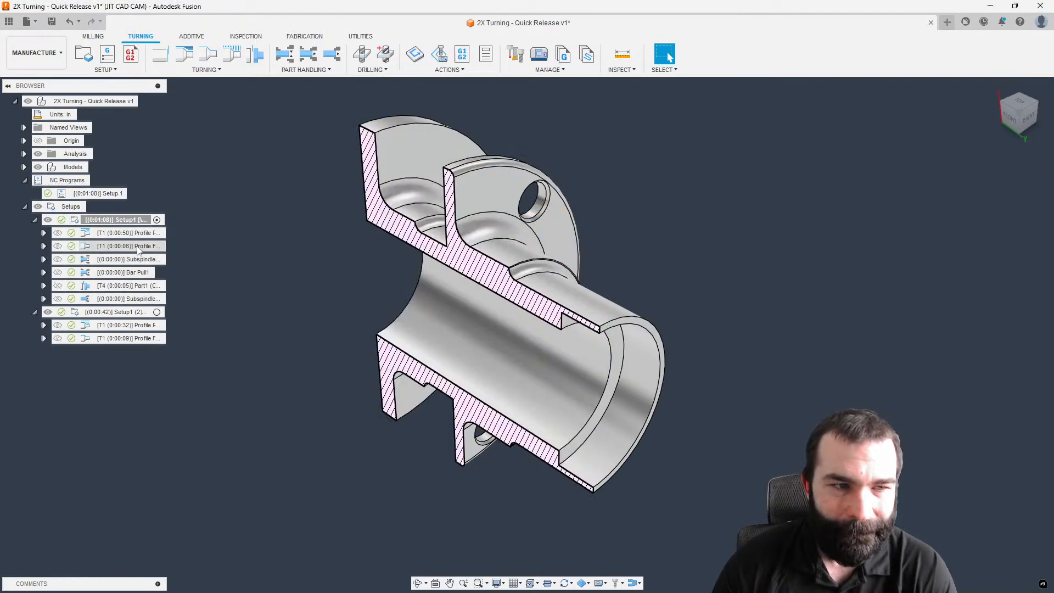
{"action": "right_click", "coordinate": [99, 193]}
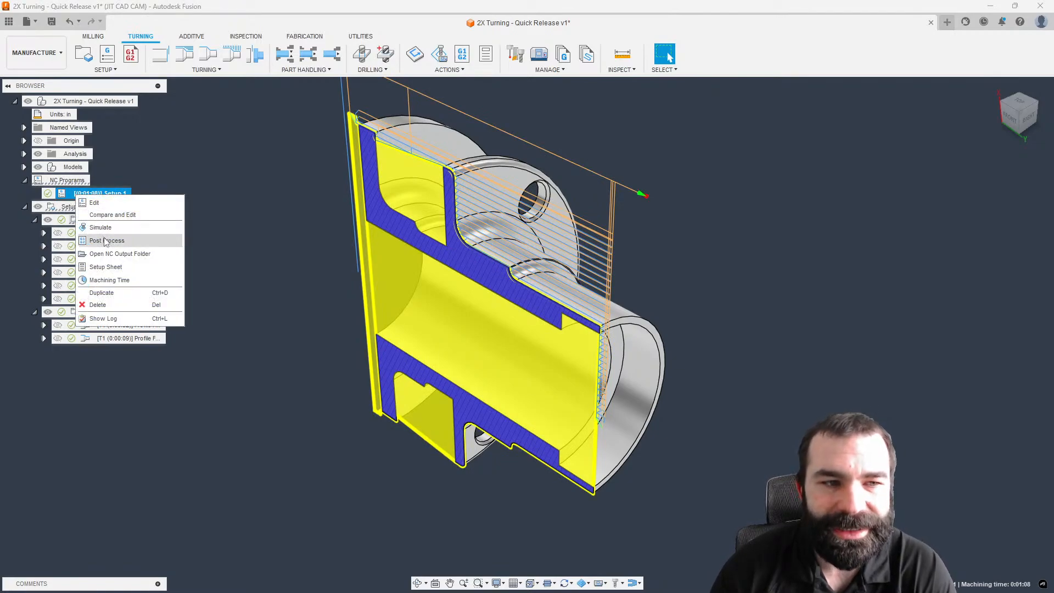
{"action": "mouse_move", "coordinate": [106, 240]}
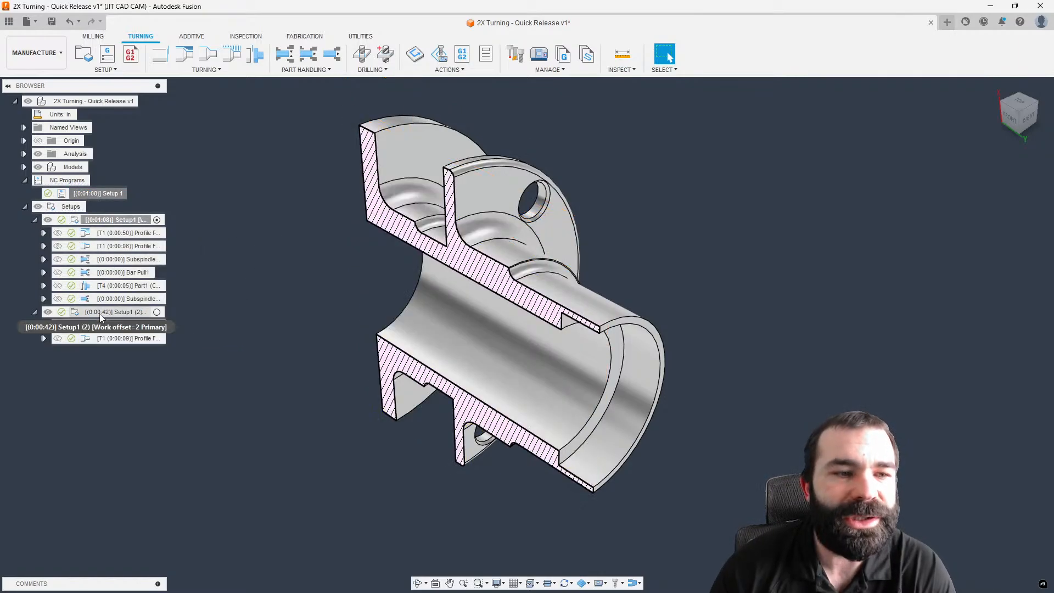
{"action": "right_click", "coordinate": [114, 312]}
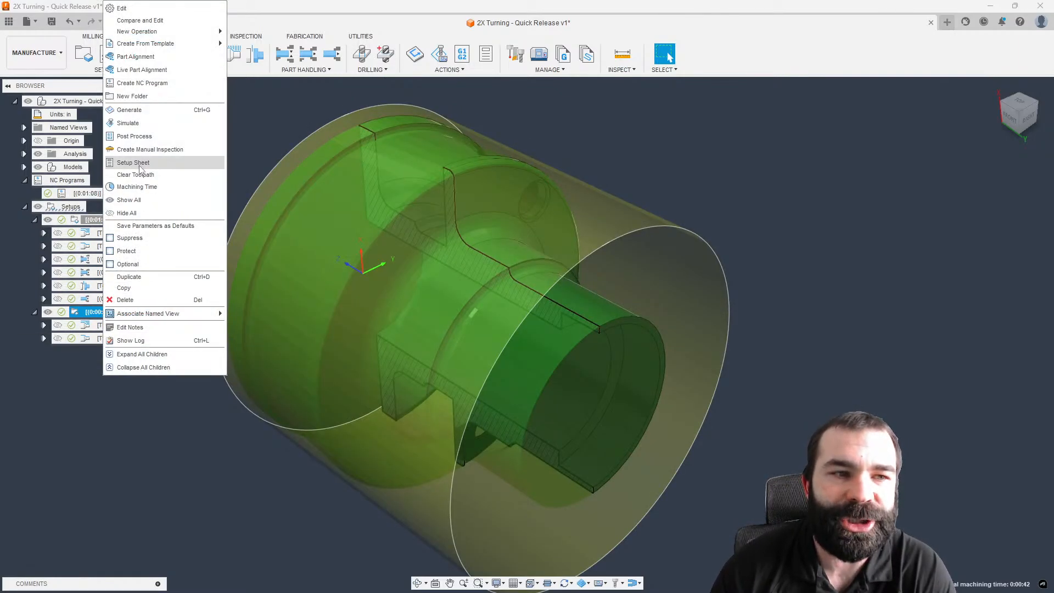
{"action": "mouse_move", "coordinate": [149, 149]}
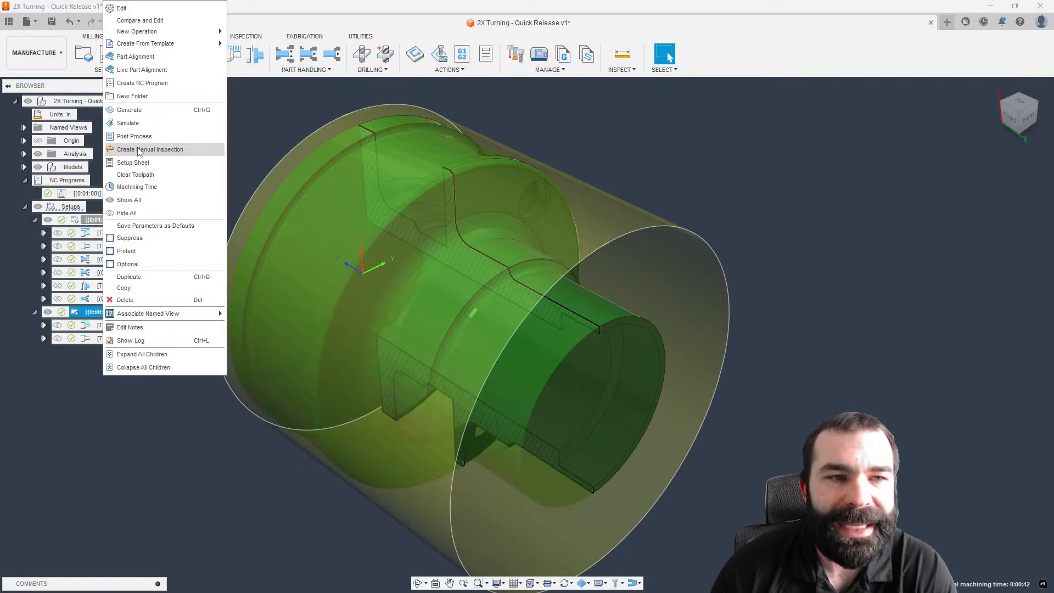
{"action": "mouse_move", "coordinate": [141, 83]}
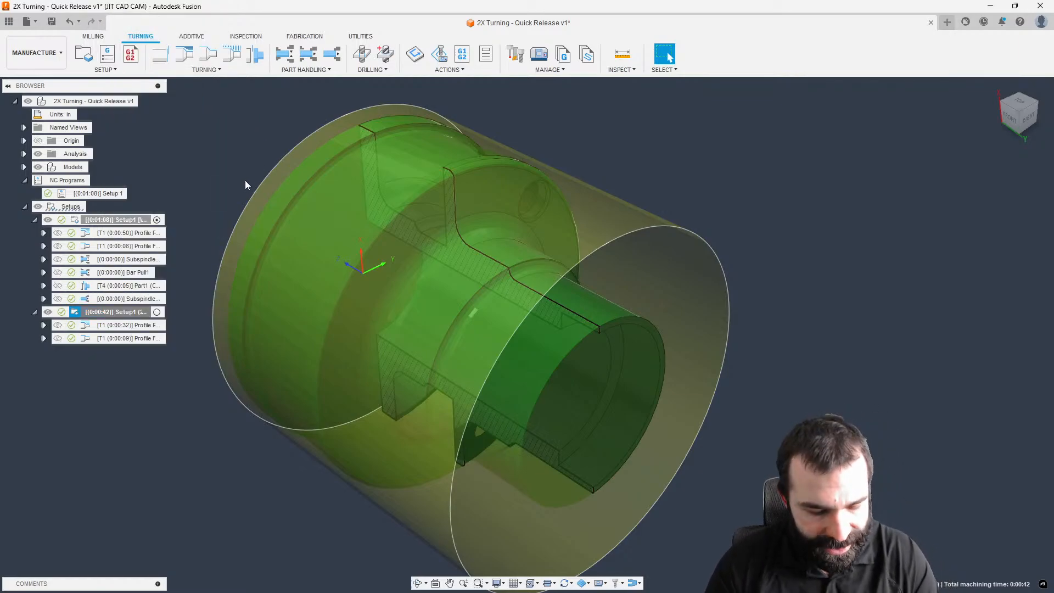
{"action": "mouse_move", "coordinate": [239, 185]}
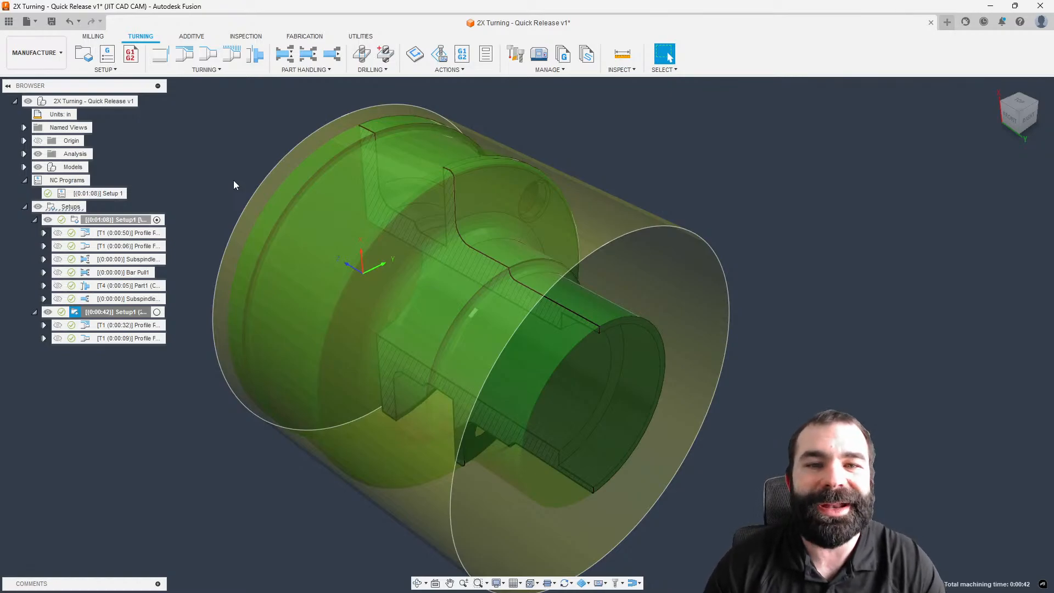
Create NC program 'Setup 2' via the 'nc' search, post it, and overwrite 1001.nc
{"action": "right_click", "coordinate": [235, 185]}
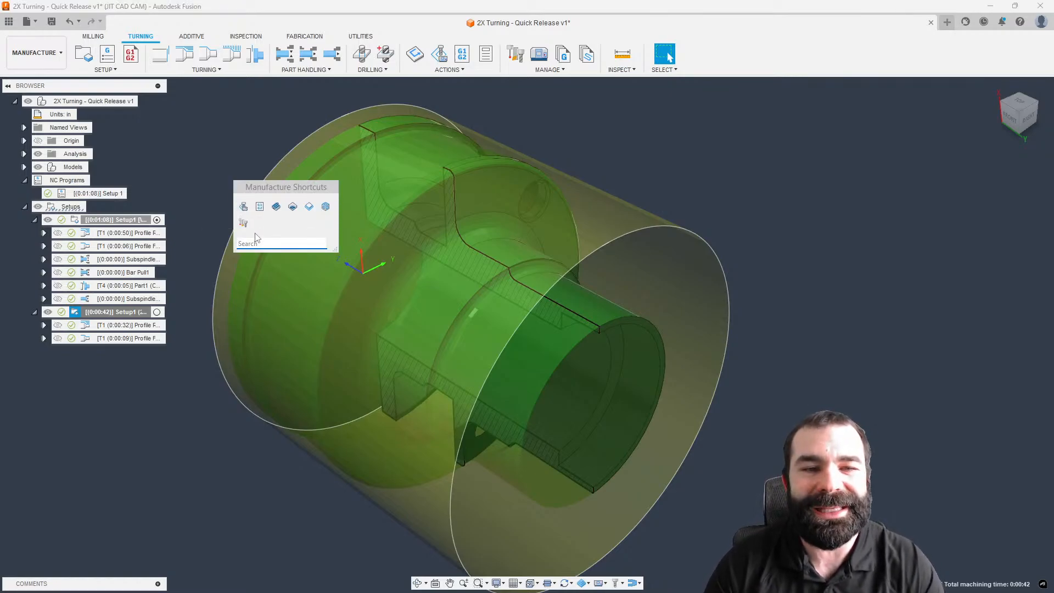
{"action": "mouse_move", "coordinate": [260, 207]}
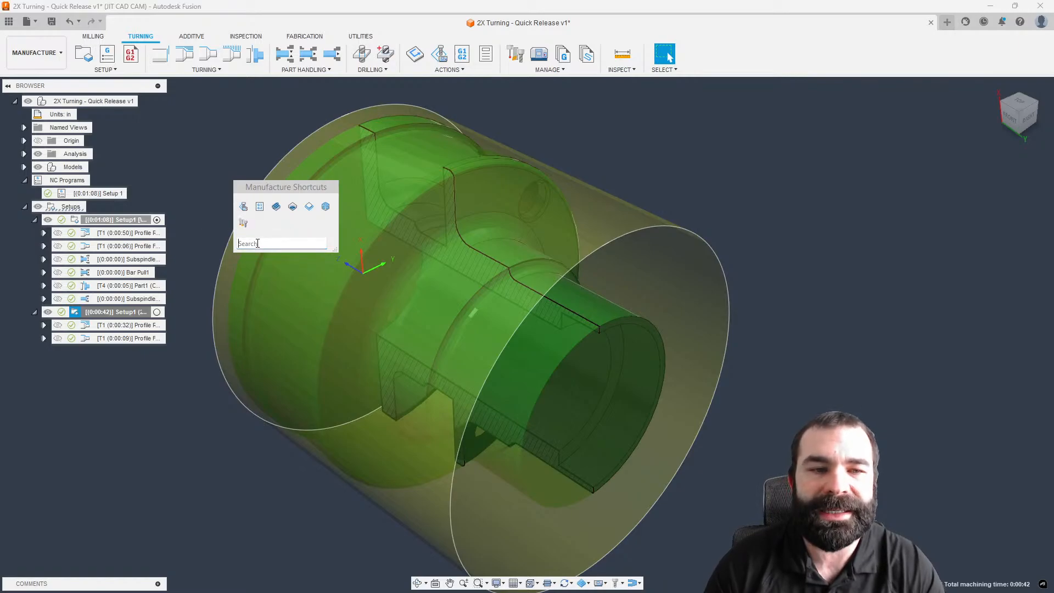
{"action": "type", "text": "nc"}
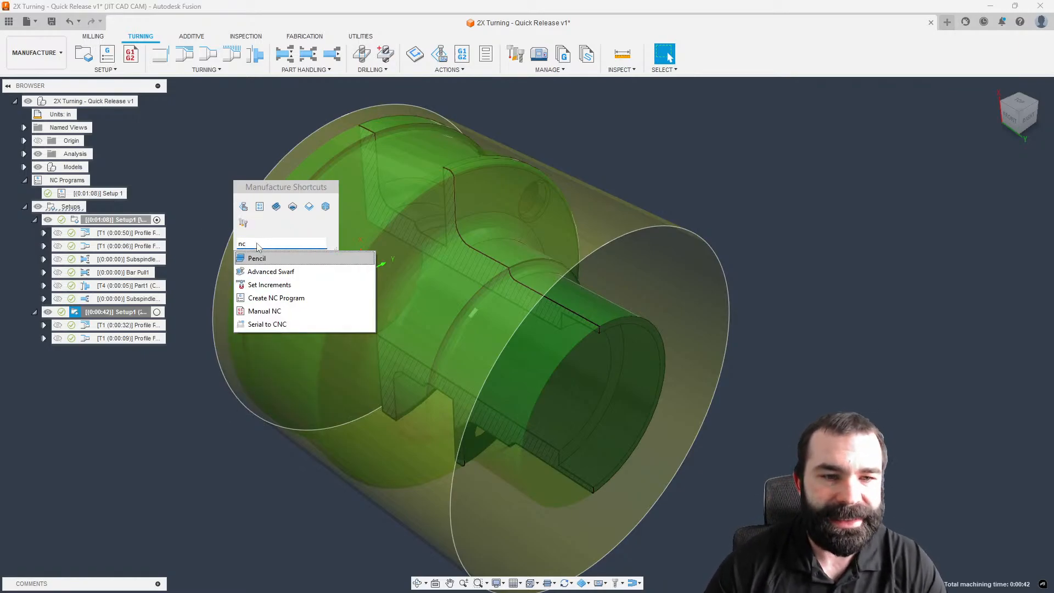
{"action": "mouse_move", "coordinate": [303, 296]}
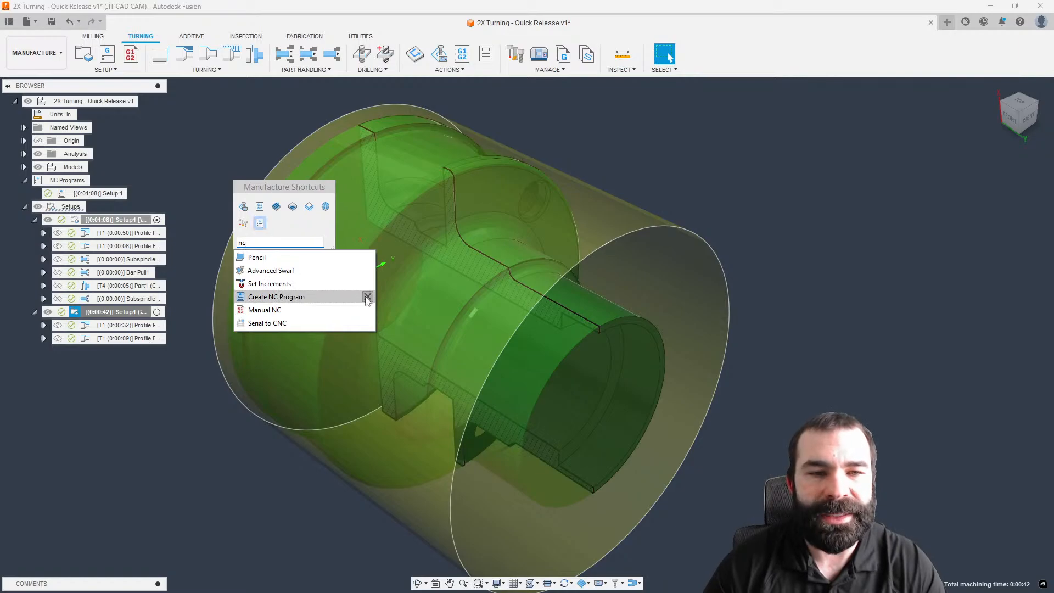
{"action": "left_click", "coordinate": [275, 297]}
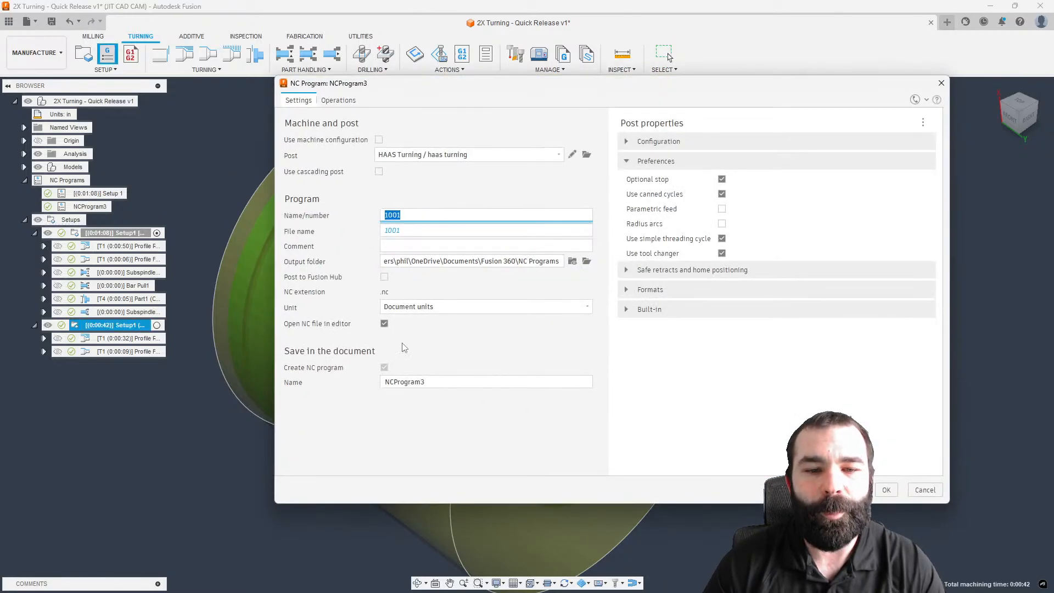
{"action": "type", "text": "Su"}
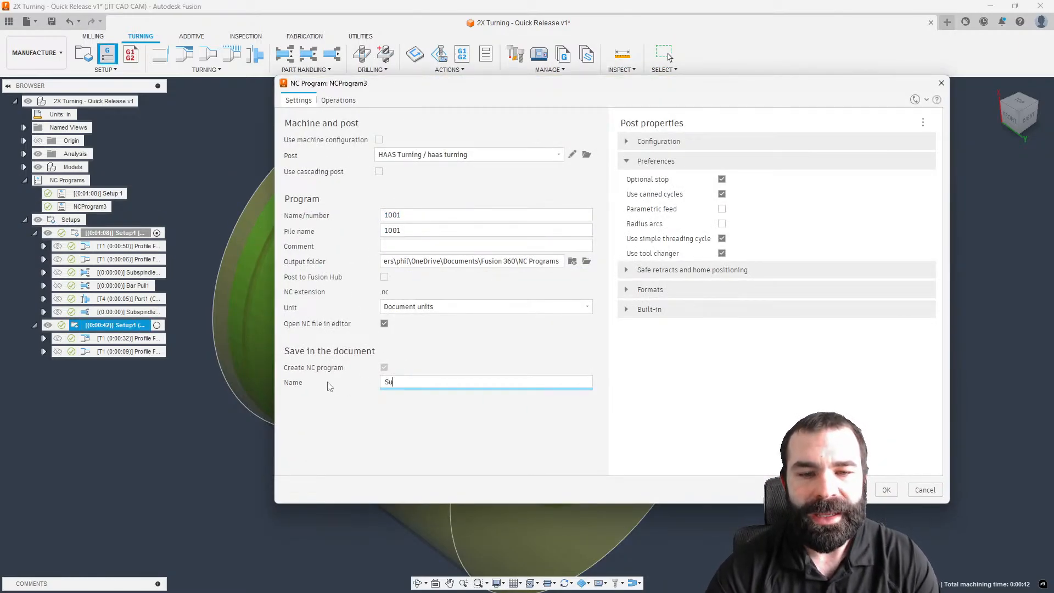
{"action": "type", "text": "Setup"}
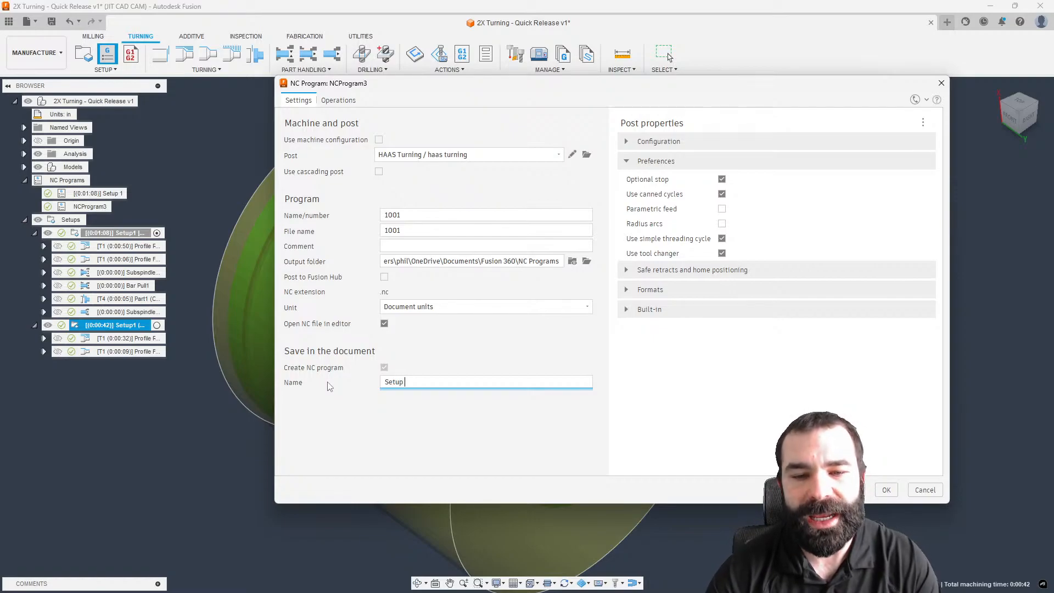
{"action": "left_click", "coordinate": [886, 489]}
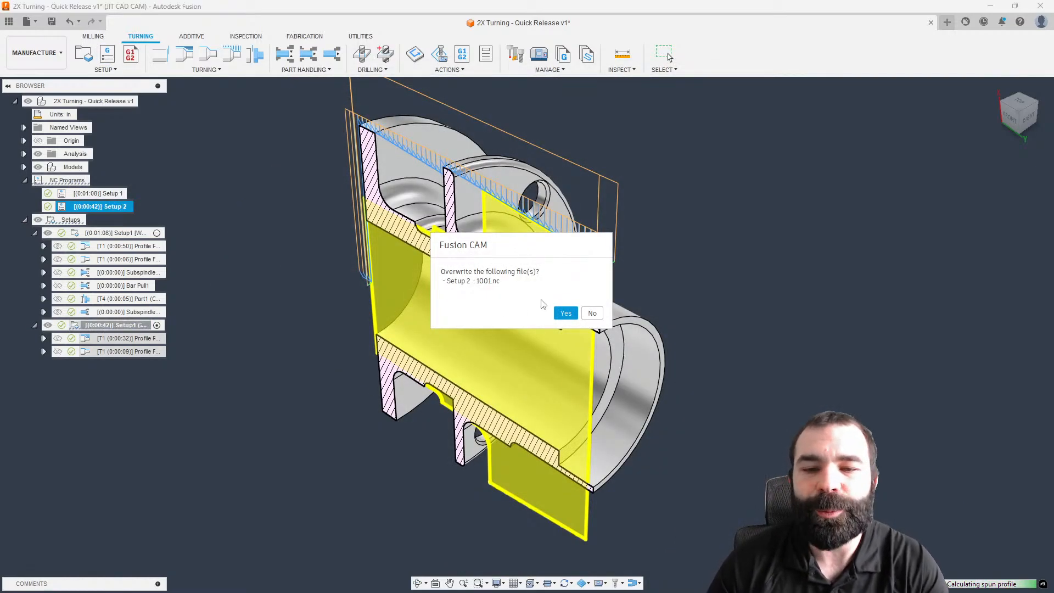
{"action": "left_click", "coordinate": [566, 313]}
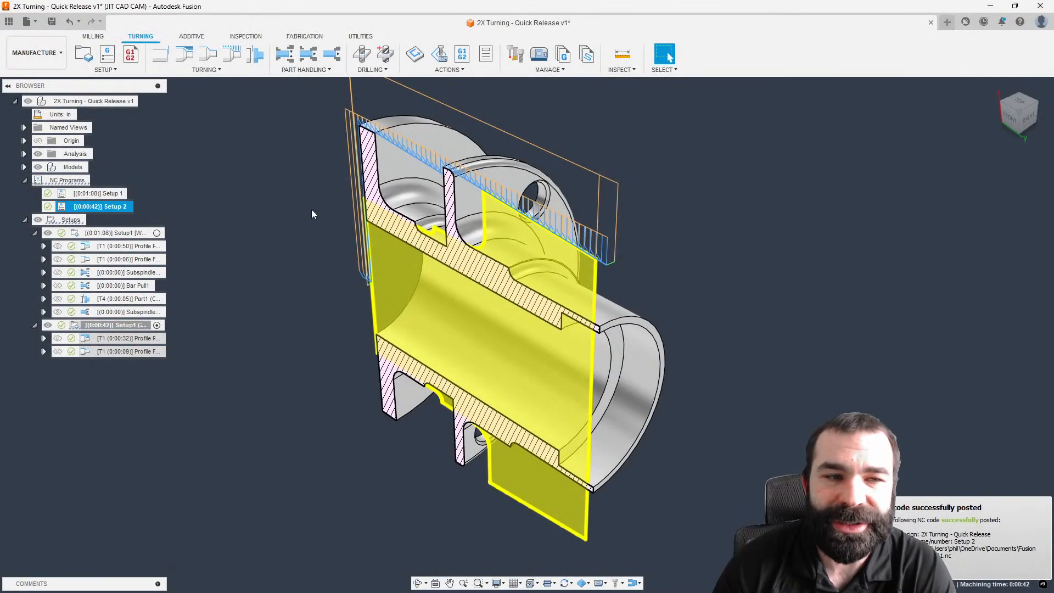
Publish the Setup 1 NC program's setup sheet as 1001 in Setup Sheets
{"action": "right_click", "coordinate": [97, 193]}
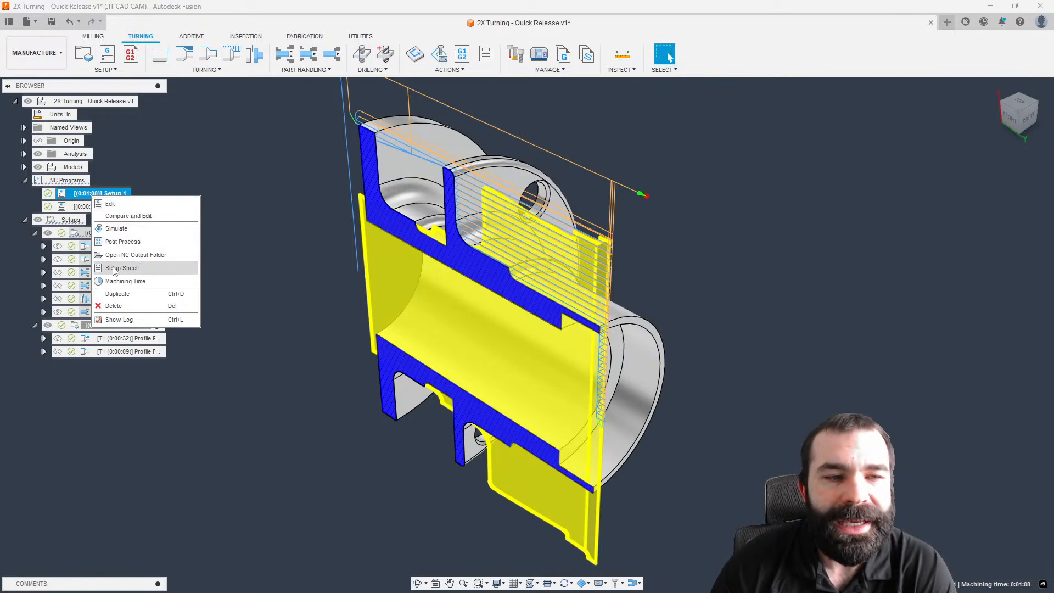
{"action": "mouse_move", "coordinate": [121, 267]}
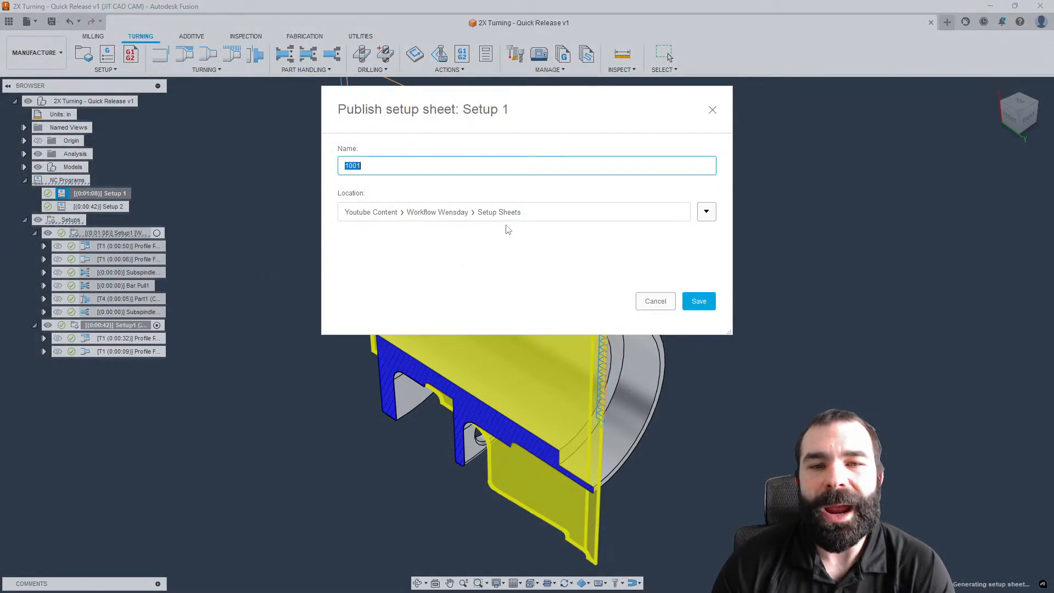
{"action": "mouse_move", "coordinate": [507, 226]}
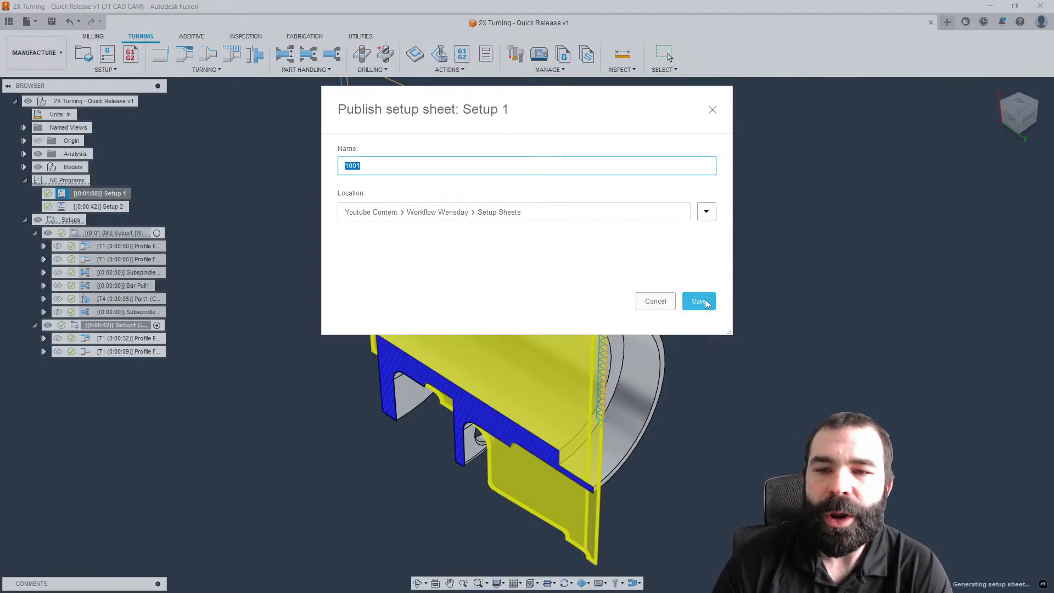
{"action": "left_click", "coordinate": [699, 300]}
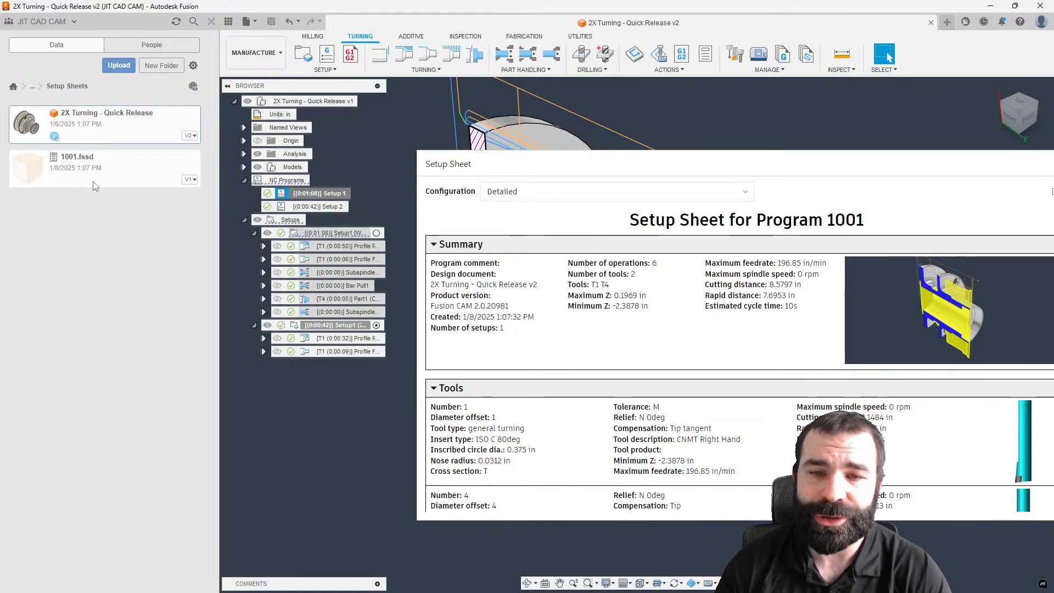
{"action": "mouse_move", "coordinate": [202, 188]}
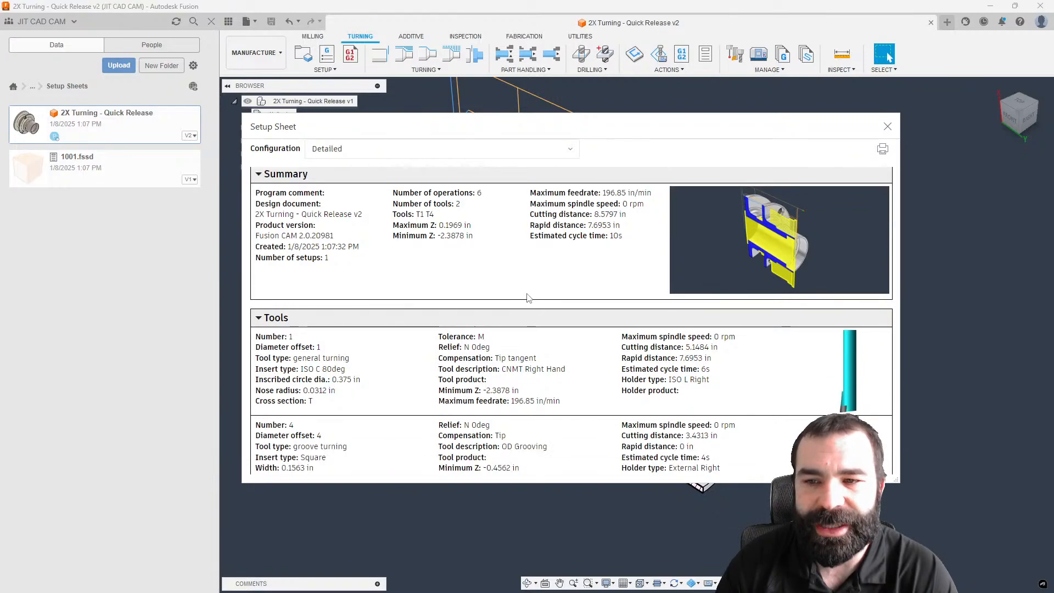
Preview the setup sheet in Tools only, Compact and Detailed layouts, then close it
{"action": "scroll", "scroll_direction": "down", "scroll_amount": 3}
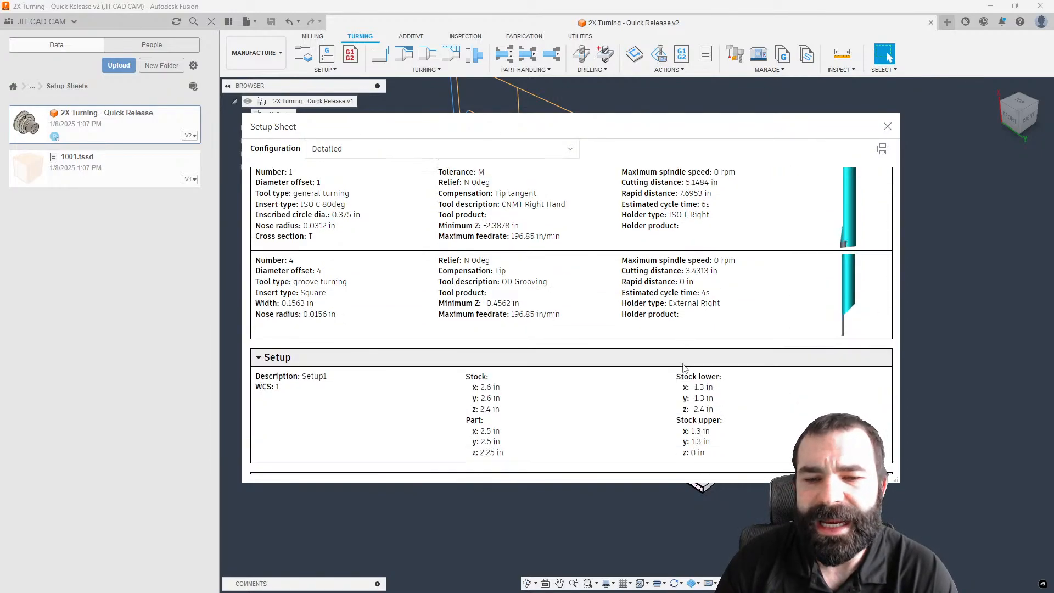
{"action": "scroll", "scroll_direction": "down", "scroll_amount": 3}
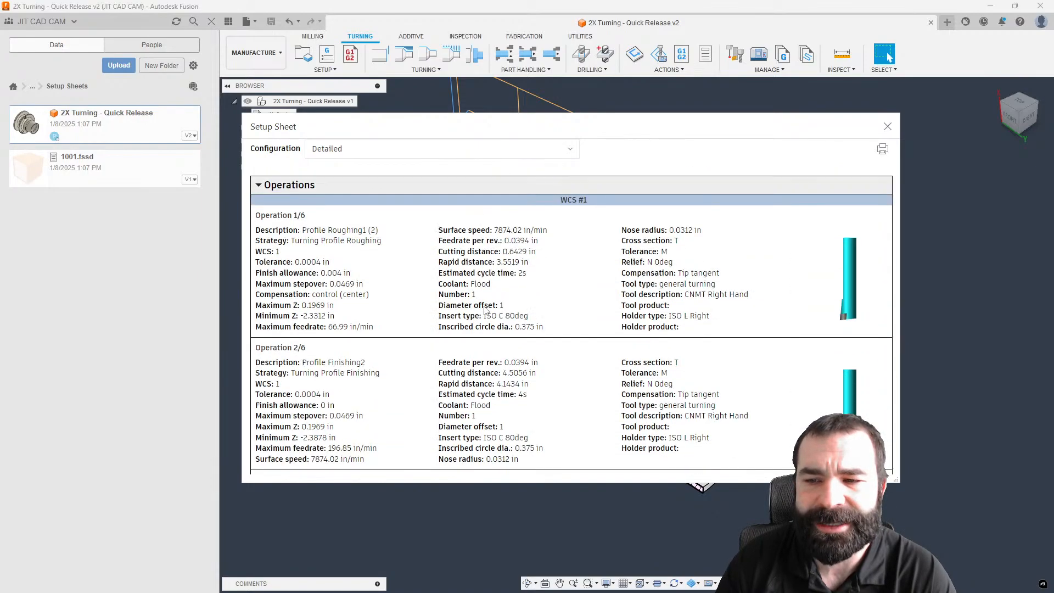
{"action": "scroll", "scroll_direction": "down", "scroll_amount": 3}
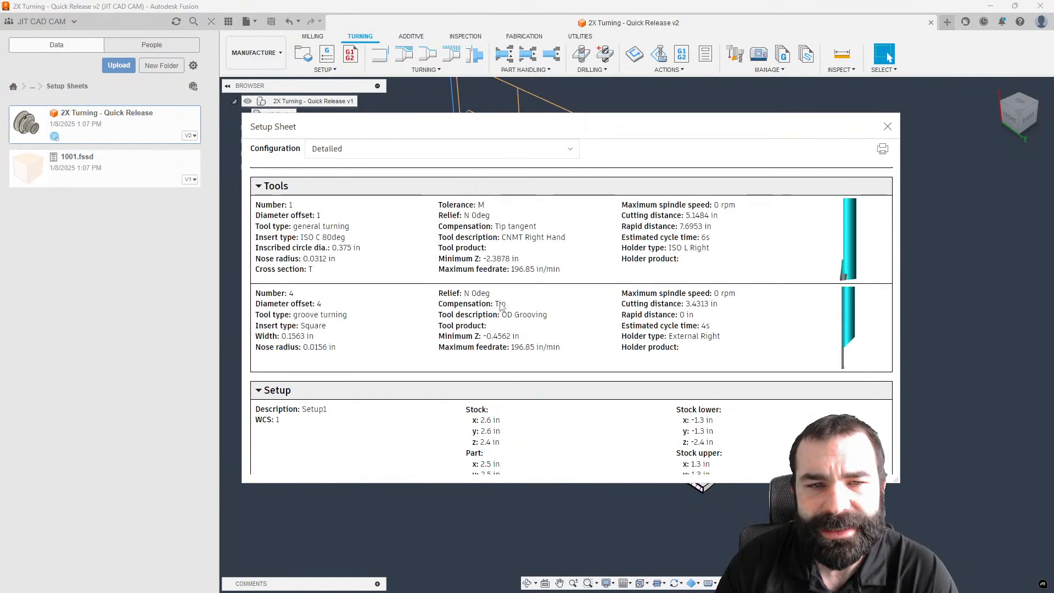
{"action": "left_click", "coordinate": [441, 149]}
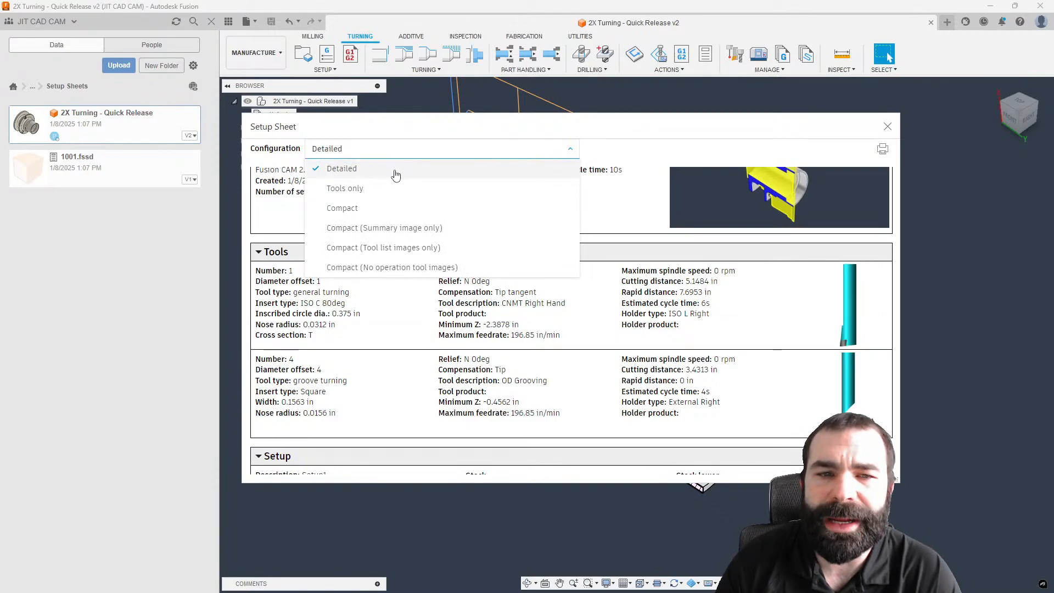
{"action": "left_click", "coordinate": [345, 188]}
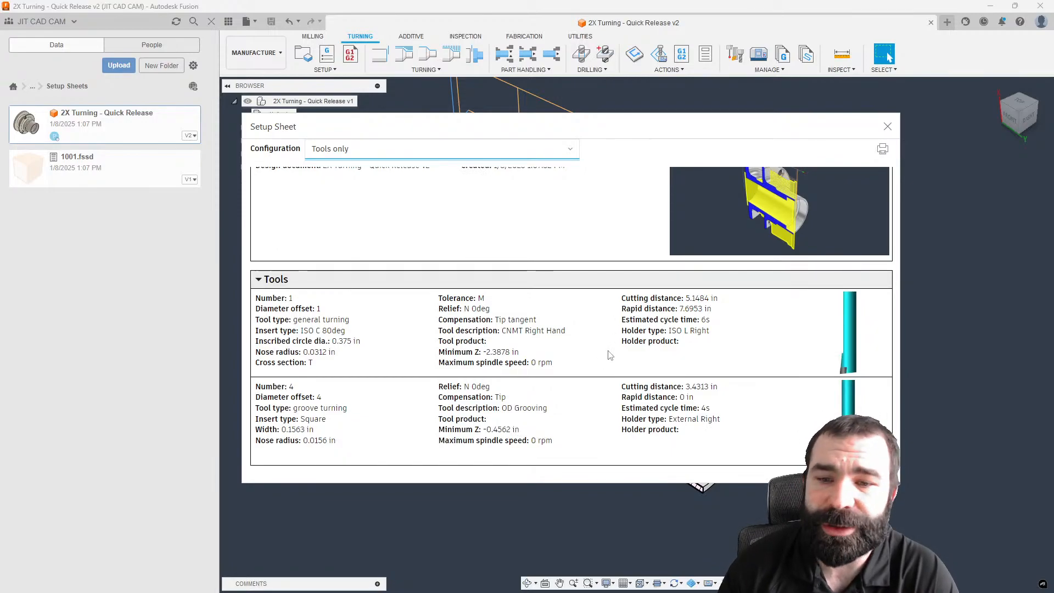
{"action": "left_click", "coordinate": [440, 149]}
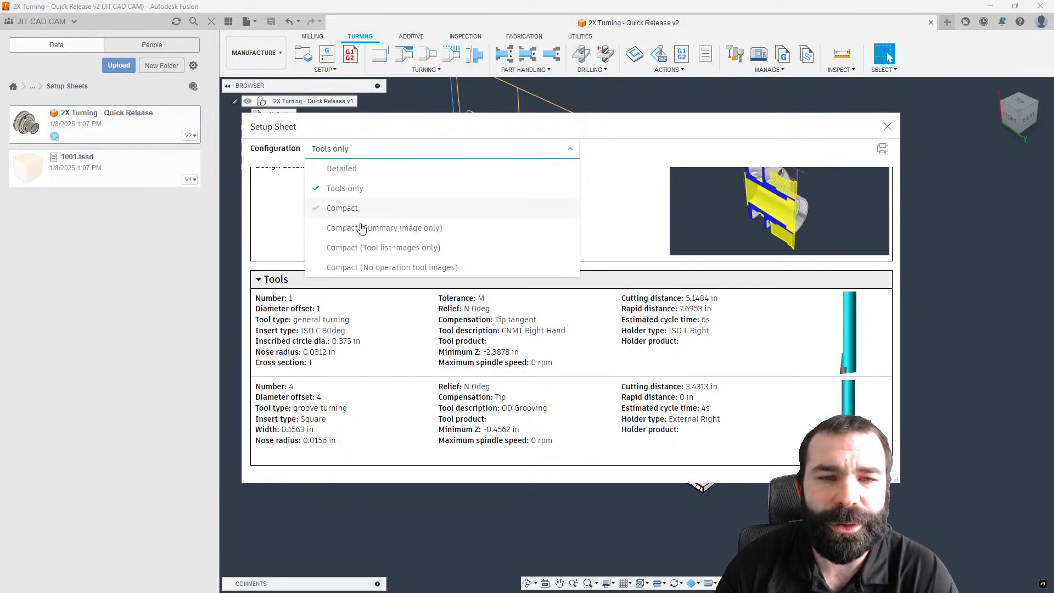
{"action": "left_click", "coordinate": [384, 227]}
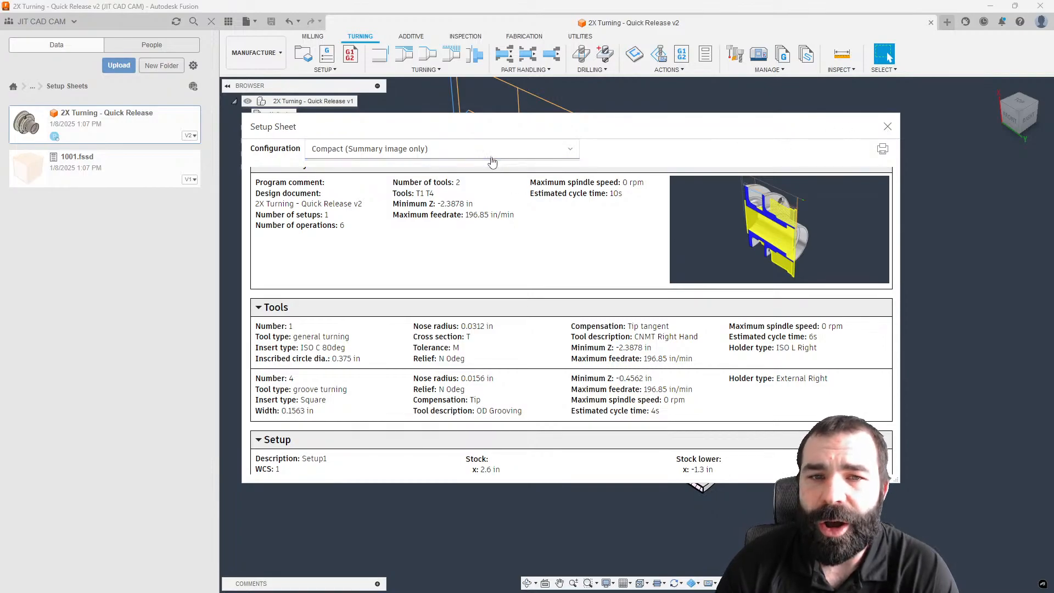
{"action": "left_click", "coordinate": [441, 149]}
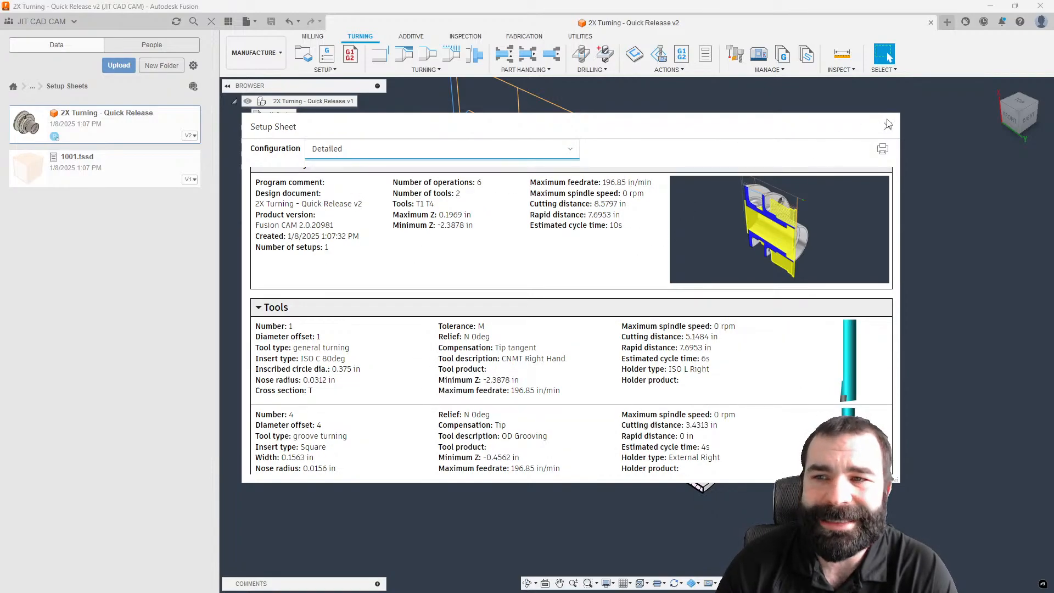
{"action": "left_click", "coordinate": [889, 127]}
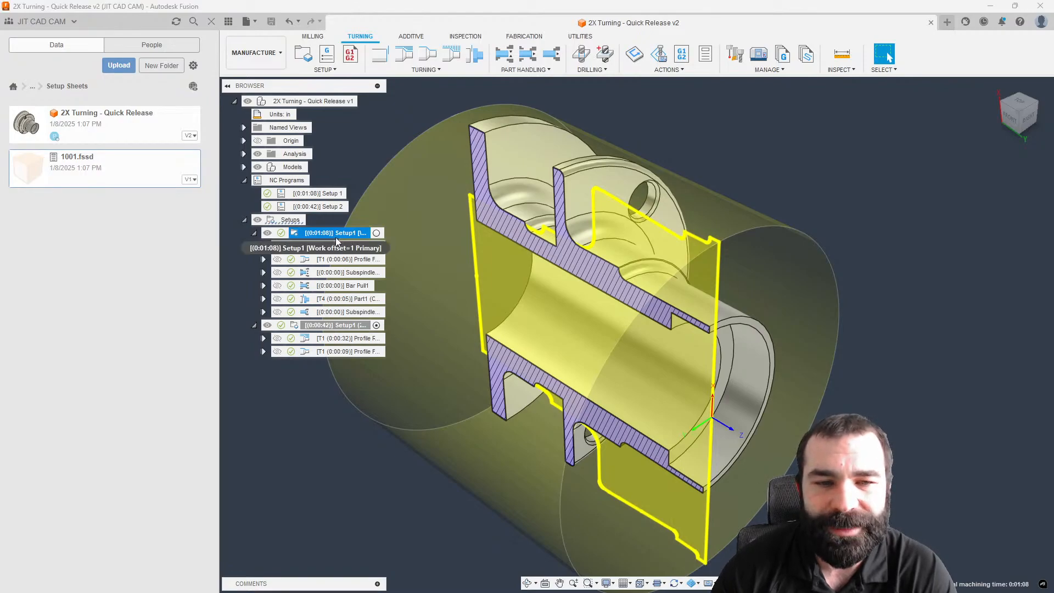
Start posting Setup1 and bring up the Post Library
{"action": "right_click", "coordinate": [330, 233]}
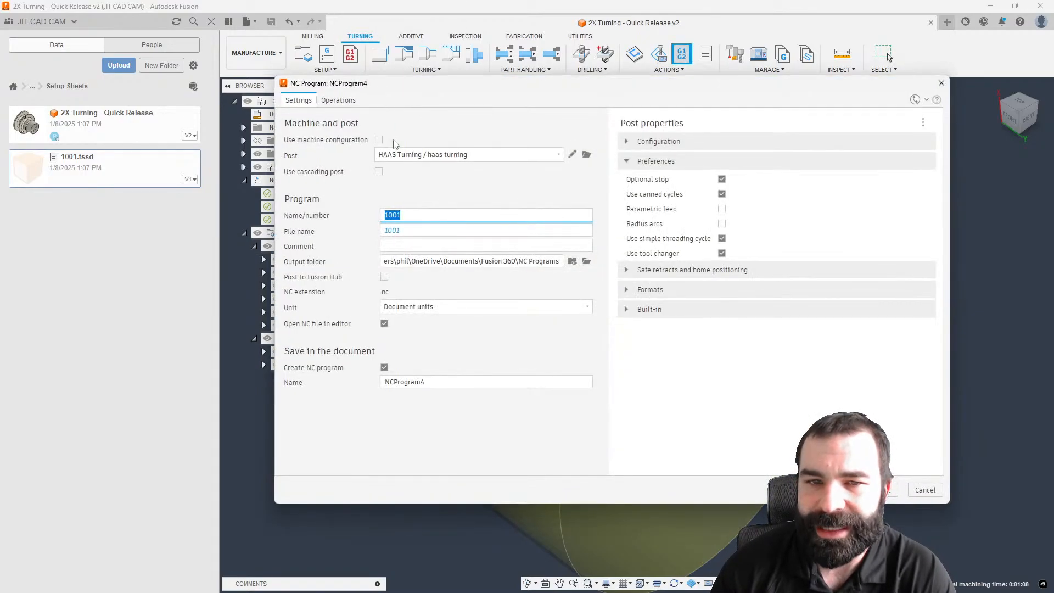
{"action": "left_click", "coordinate": [572, 153]}
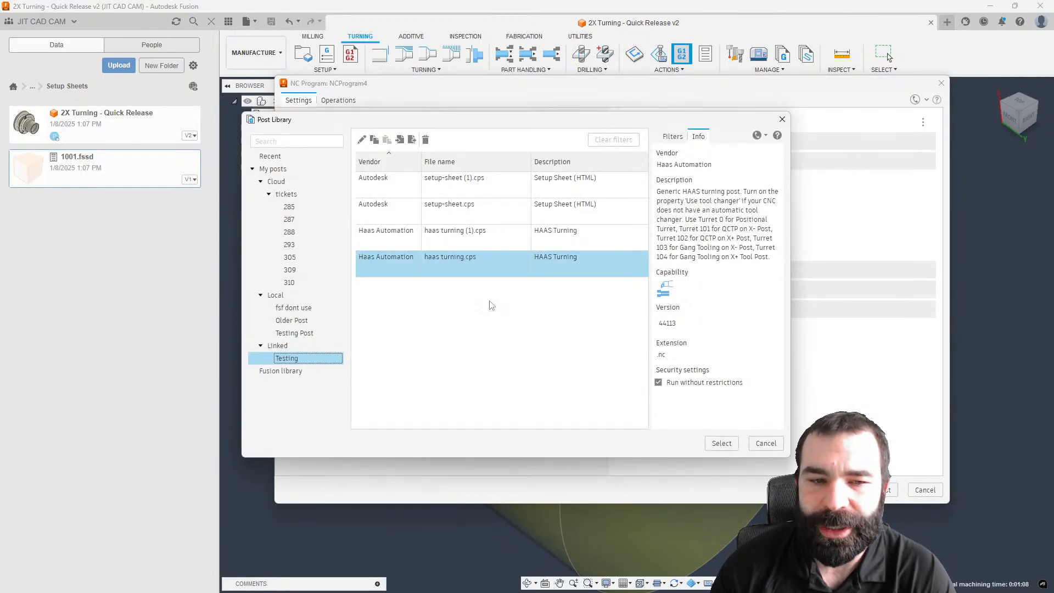
Select the Fusion library's Setup Sheet Excel 2007 post, copied to Local My Posts
{"action": "left_click", "coordinate": [280, 371]}
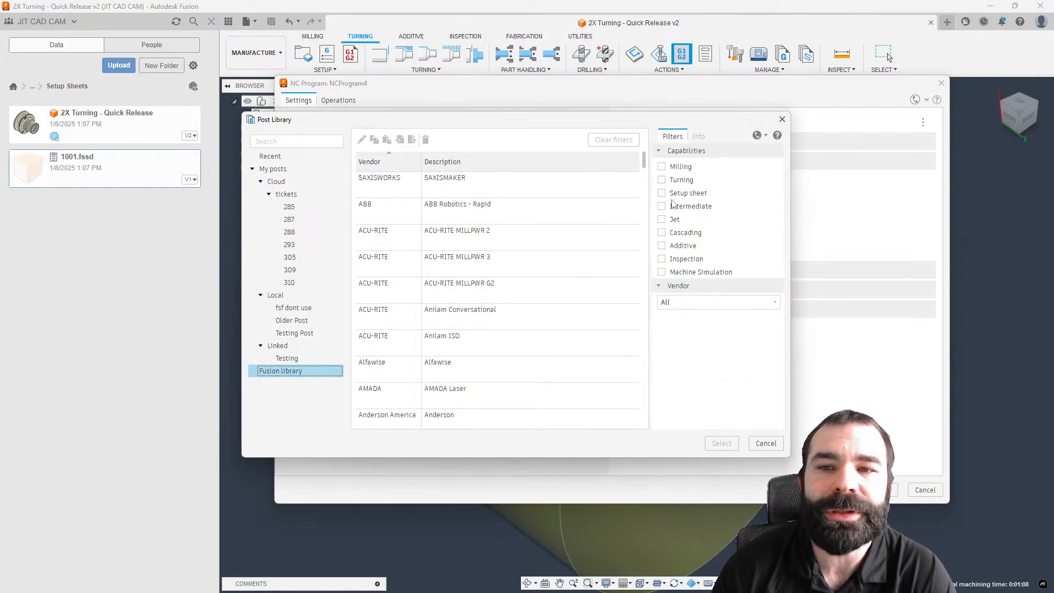
{"action": "left_click", "coordinate": [662, 193]}
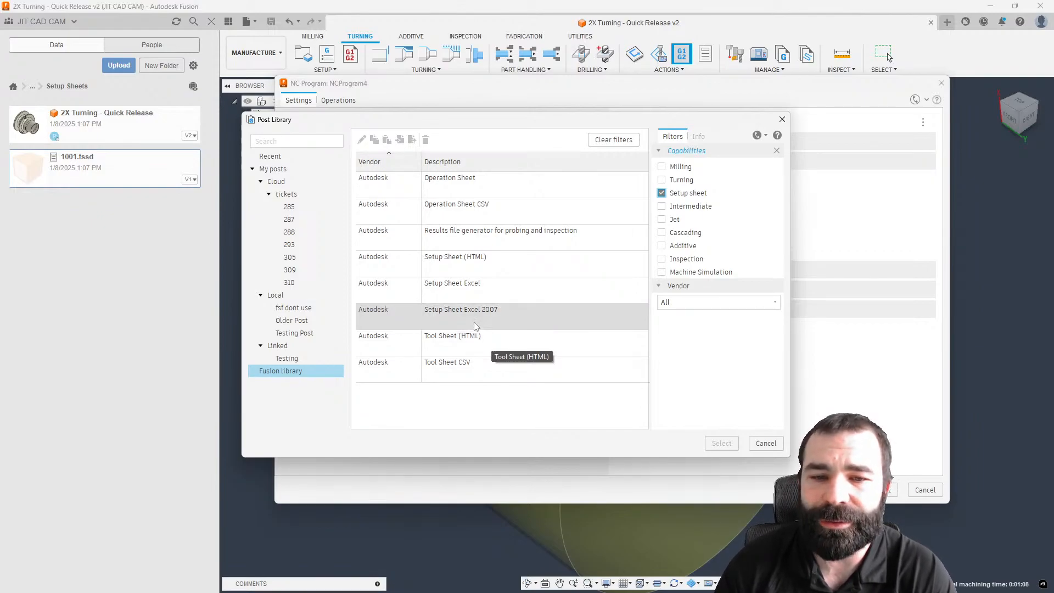
{"action": "left_click", "coordinate": [461, 309]}
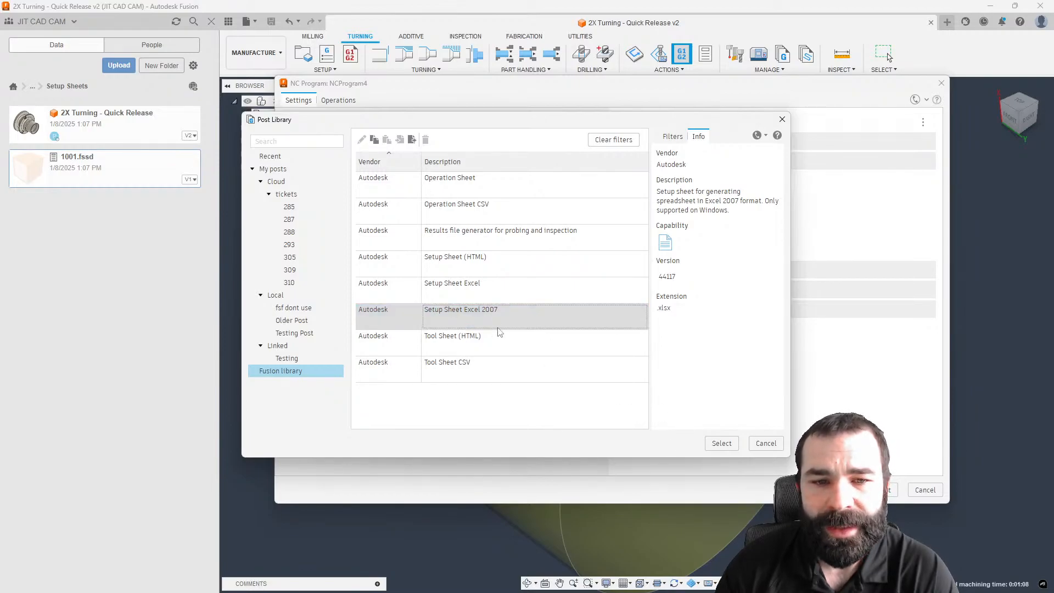
{"action": "left_click", "coordinate": [460, 309]}
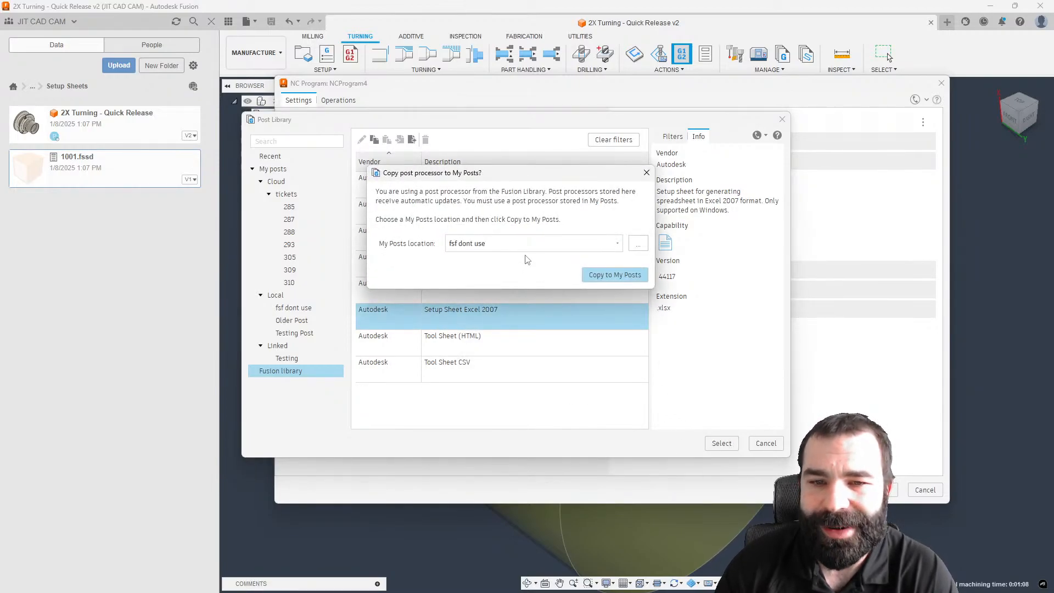
{"action": "left_click", "coordinate": [531, 242]}
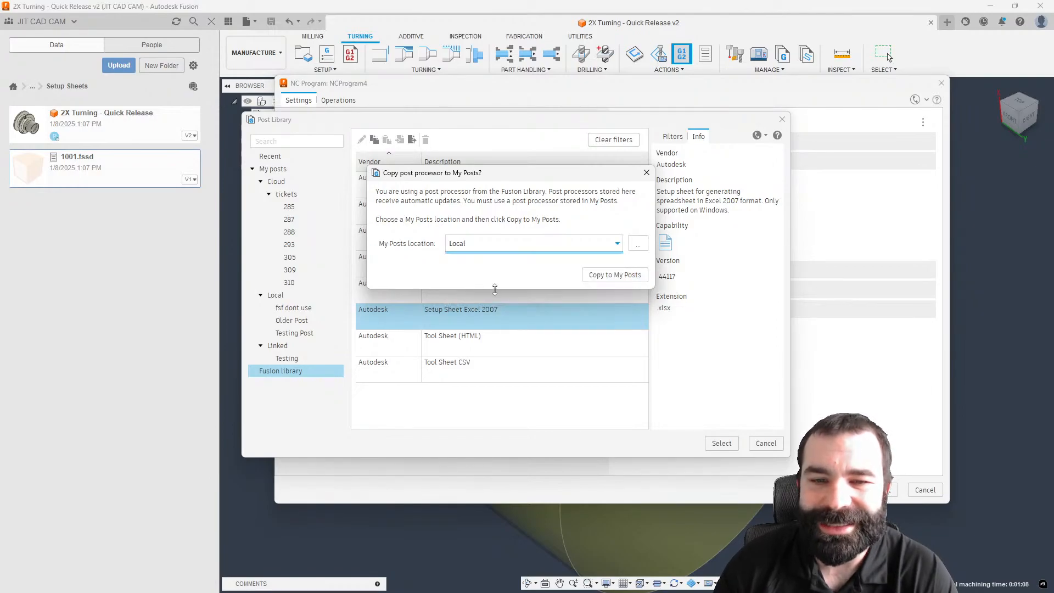
{"action": "left_click", "coordinate": [646, 173]}
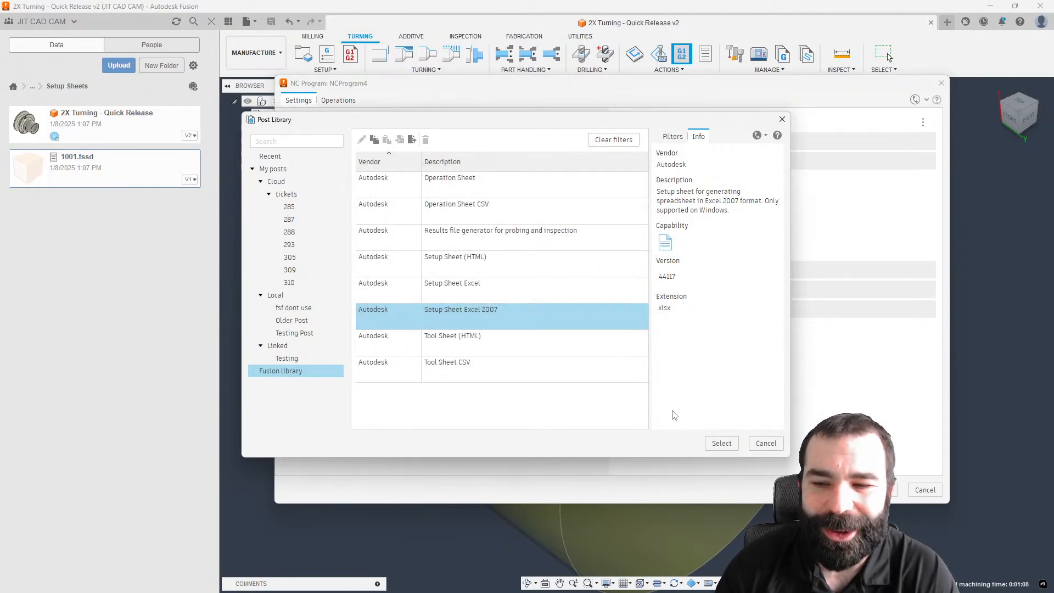
{"action": "left_click", "coordinate": [721, 443]}
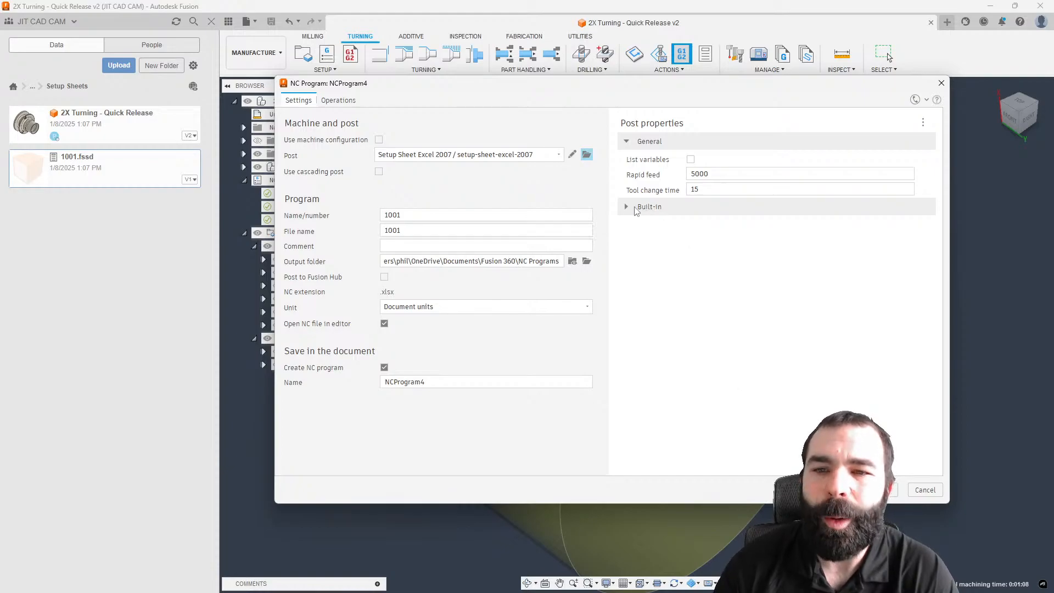
Set Rapid feed to 2500 in Built-in post properties and run the post
{"action": "left_click", "coordinate": [627, 206]}
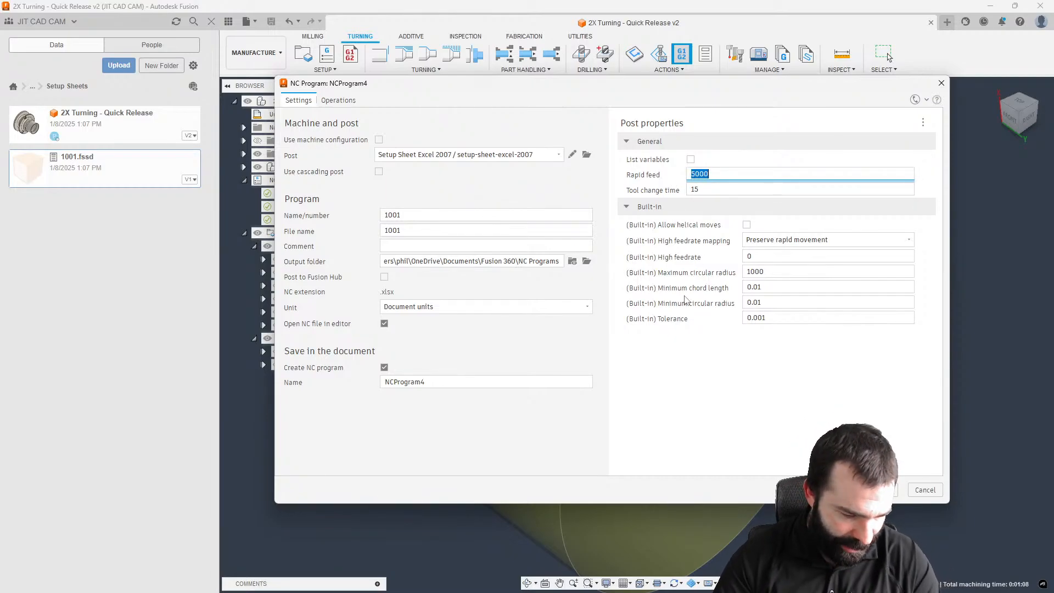
{"action": "type", "text": "2500"}
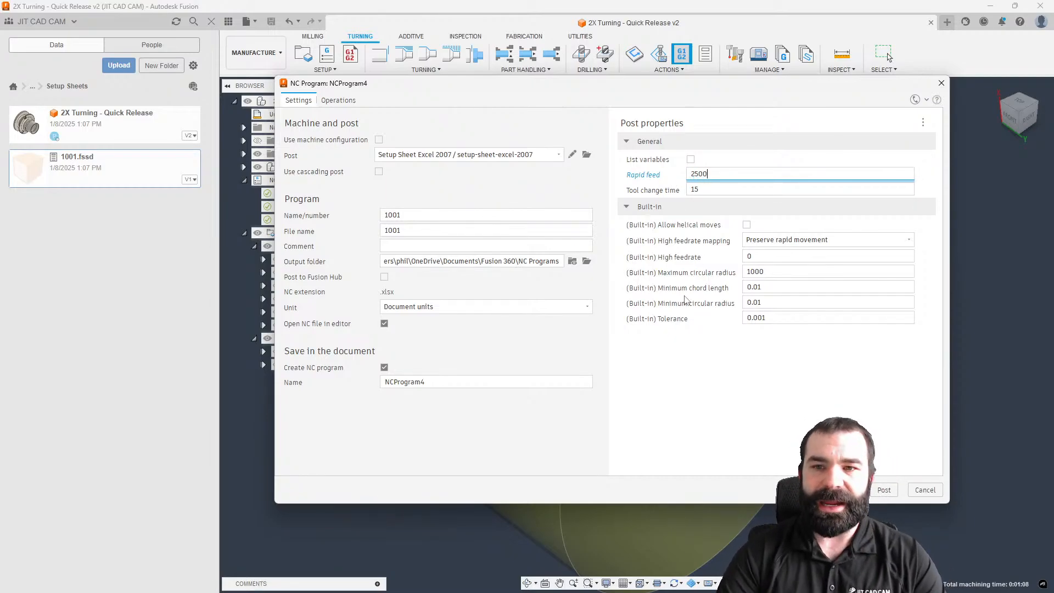
{"action": "left_click", "coordinate": [800, 189]}
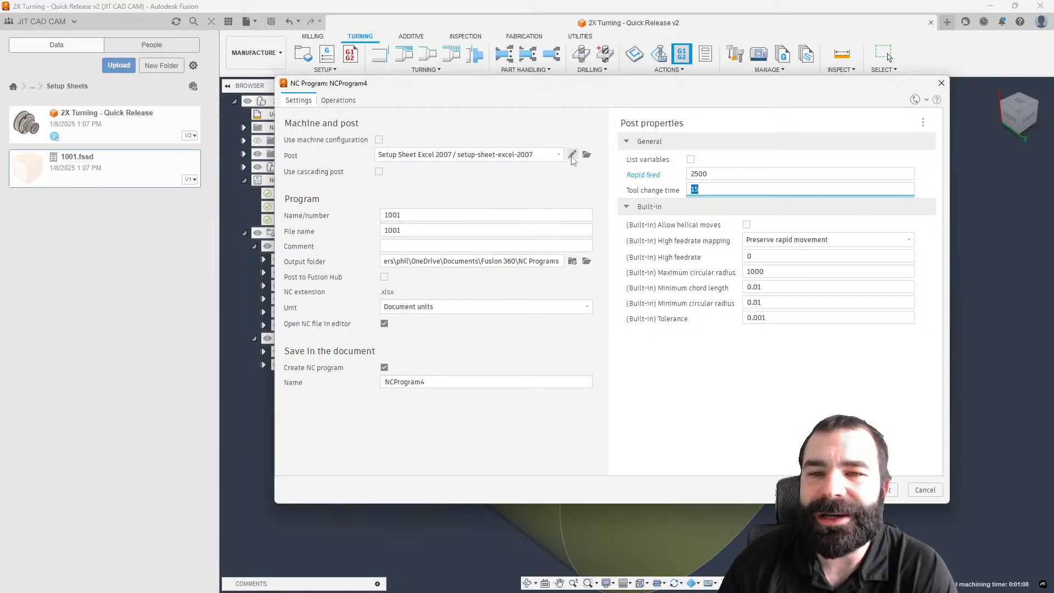
{"action": "mouse_move", "coordinate": [573, 155]}
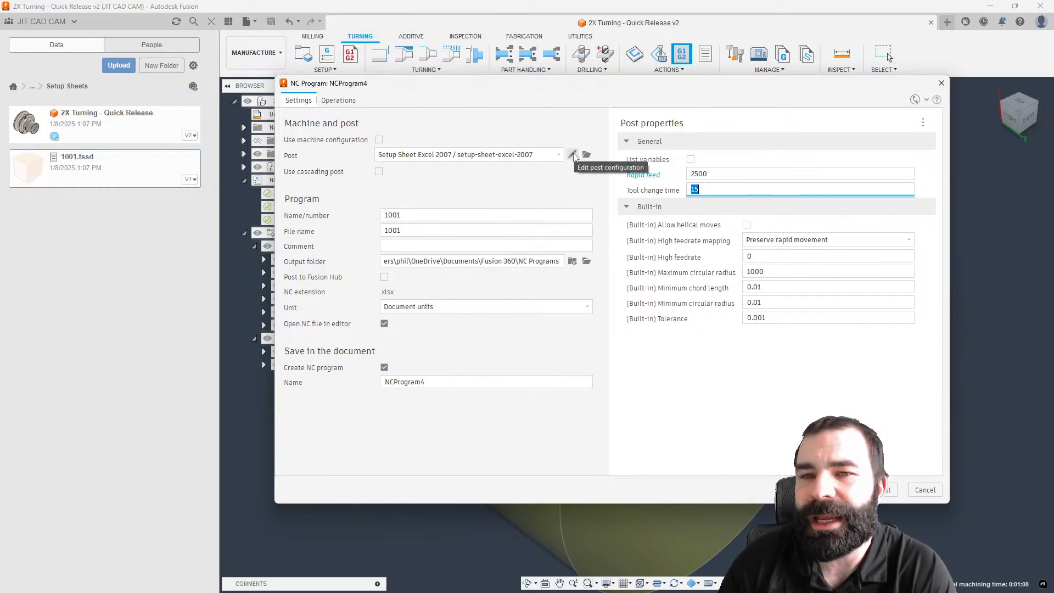
{"action": "left_click", "coordinate": [573, 155]}
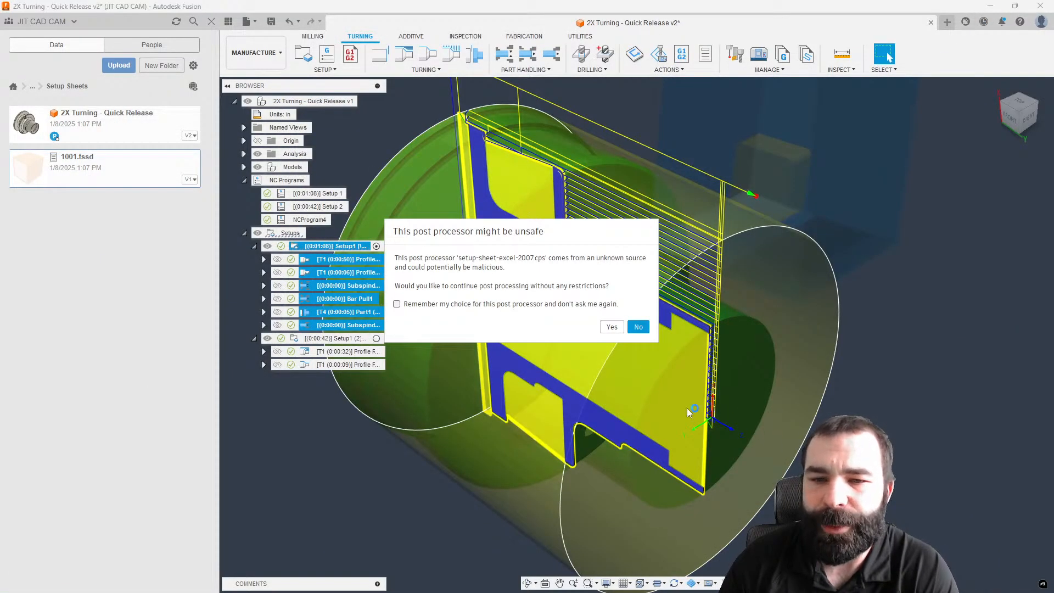
{"action": "mouse_move", "coordinate": [454, 309]}
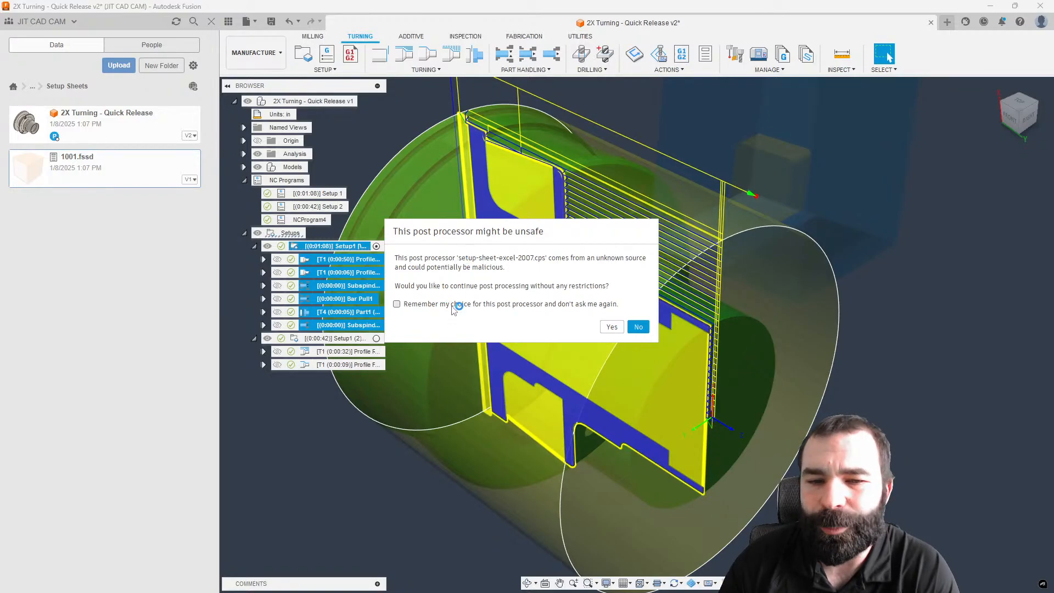
Approve the unsafe-post warning with 'Remember my choice' ticked so the Excel post runs
{"action": "left_click", "coordinate": [396, 304]}
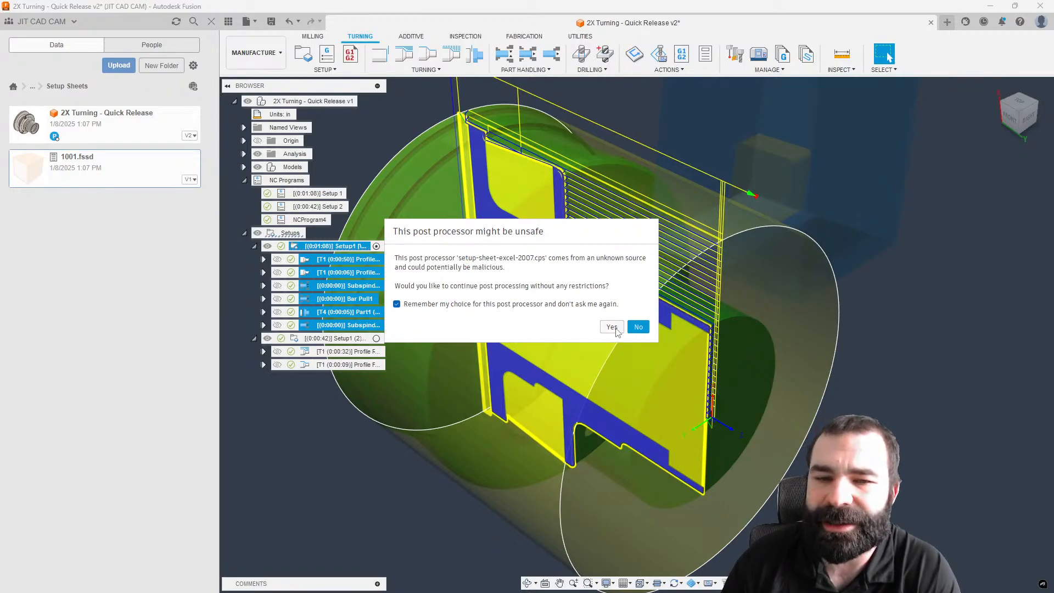
{"action": "left_click", "coordinate": [611, 327]}
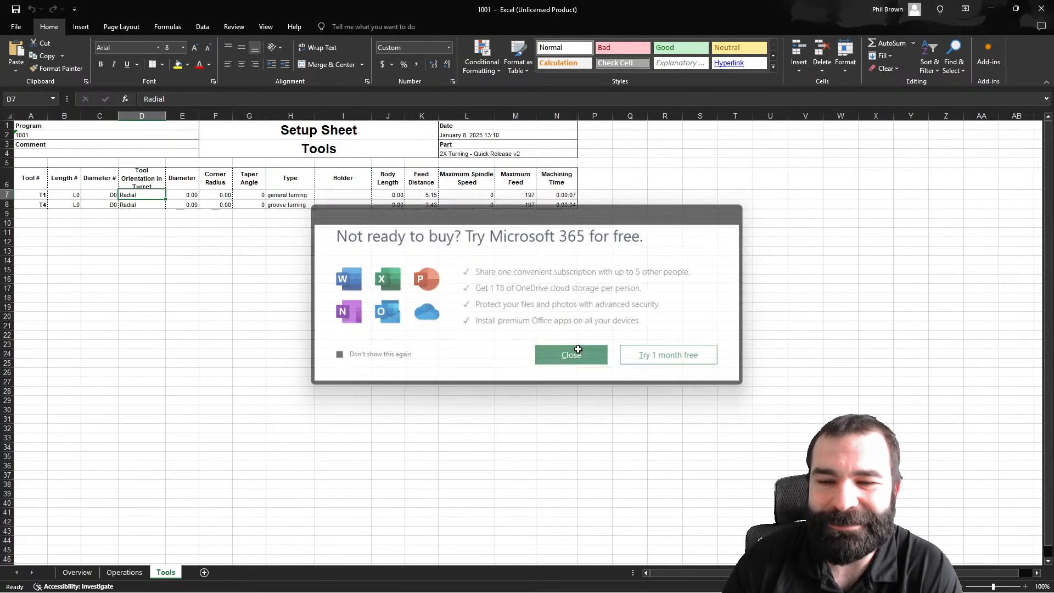
Close the Microsoft 365 popup and review the 1001 workbook's Operations and Overview sheets
{"action": "left_click", "coordinate": [571, 354]}
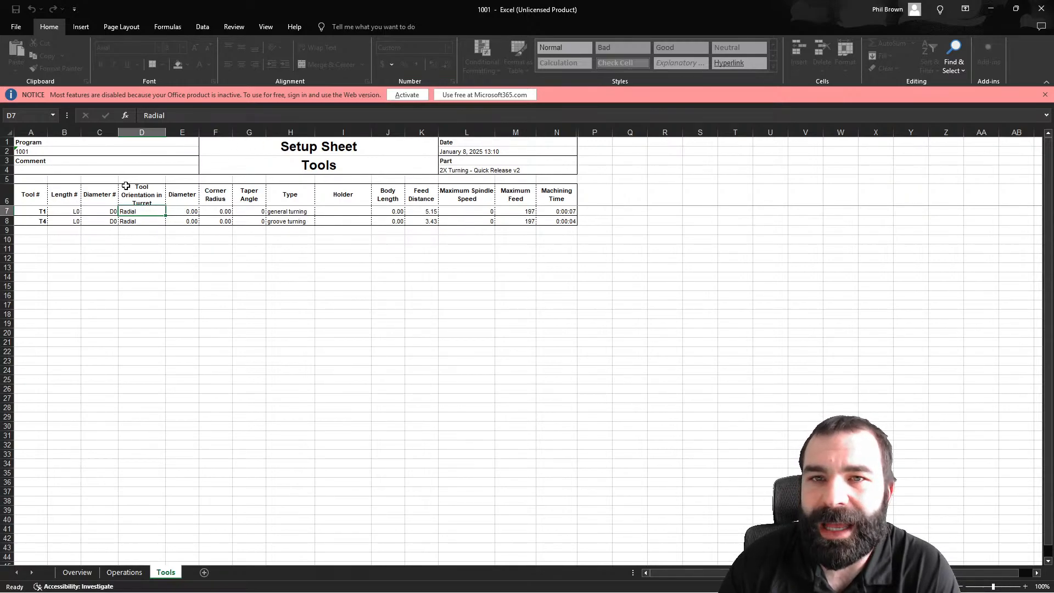
{"action": "left_click", "coordinate": [125, 572]}
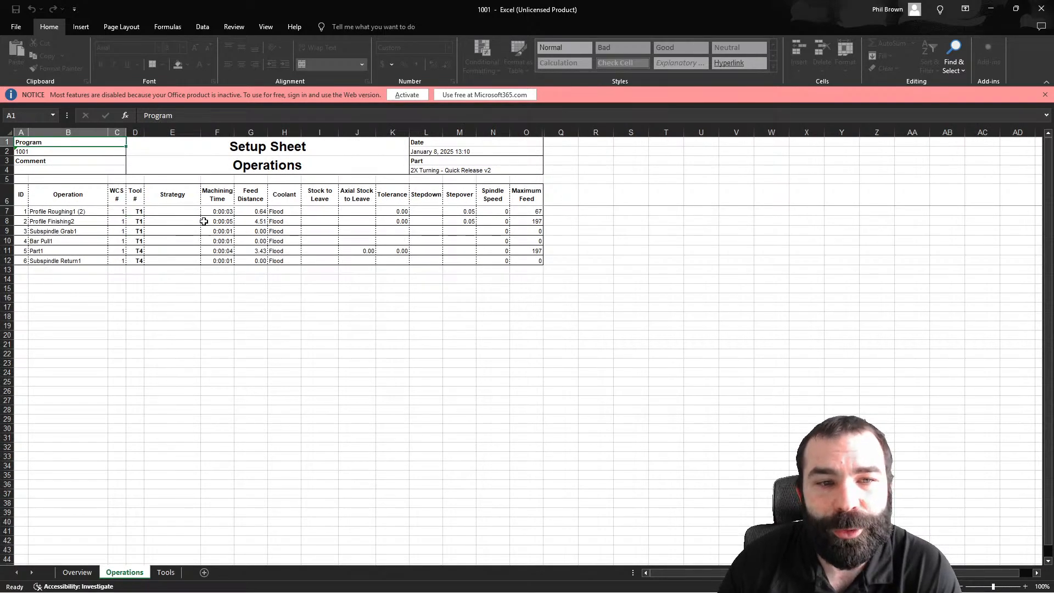
{"action": "left_click", "coordinate": [77, 572]}
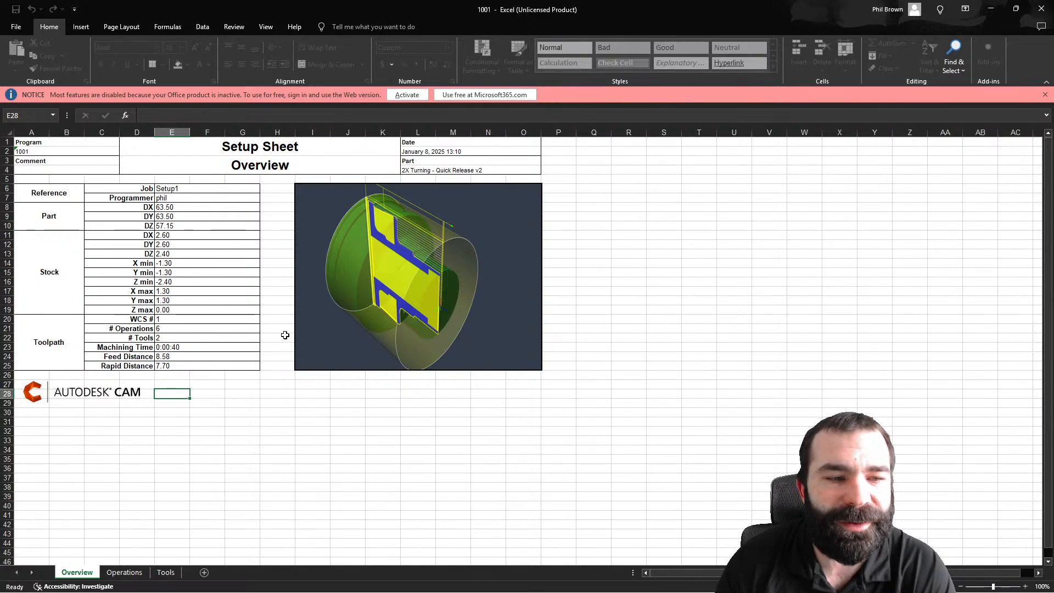
{"action": "mouse_move", "coordinate": [424, 409]}
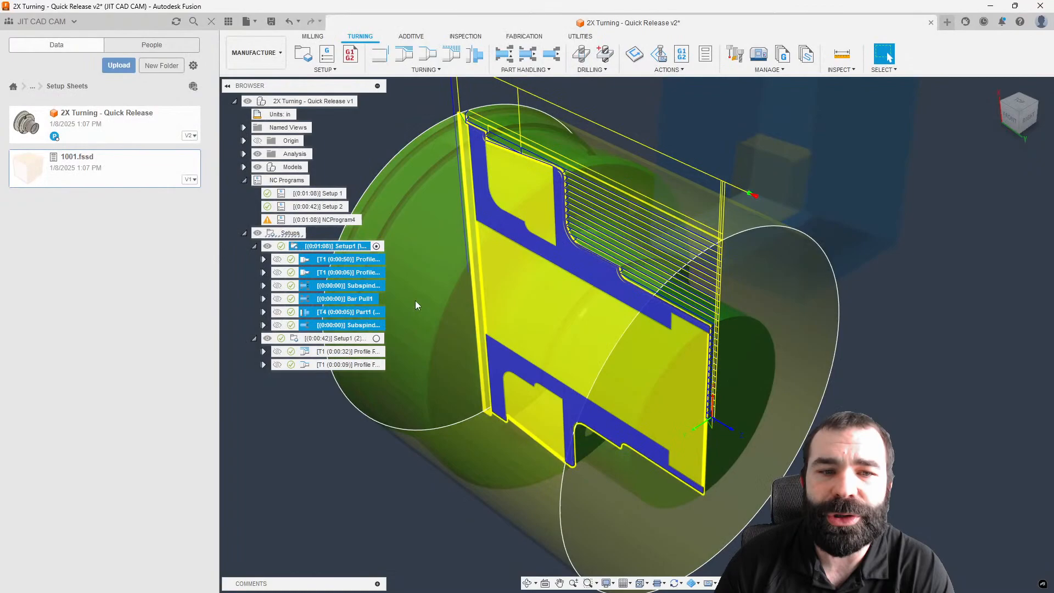
Post Setup1 again as a new NC program and open its post library
{"action": "right_click", "coordinate": [329, 245]}
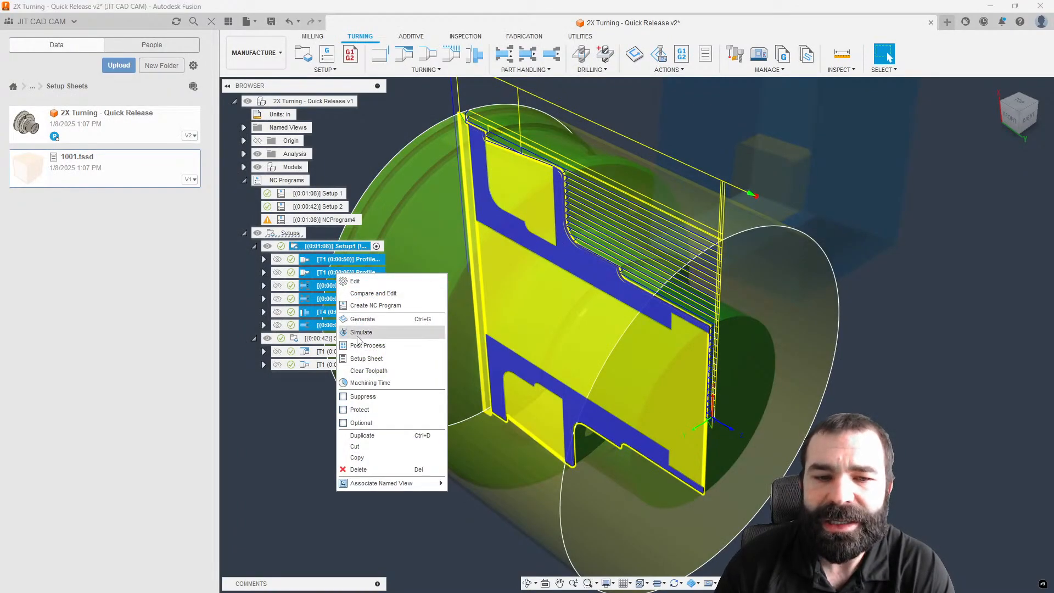
{"action": "mouse_move", "coordinate": [367, 345]}
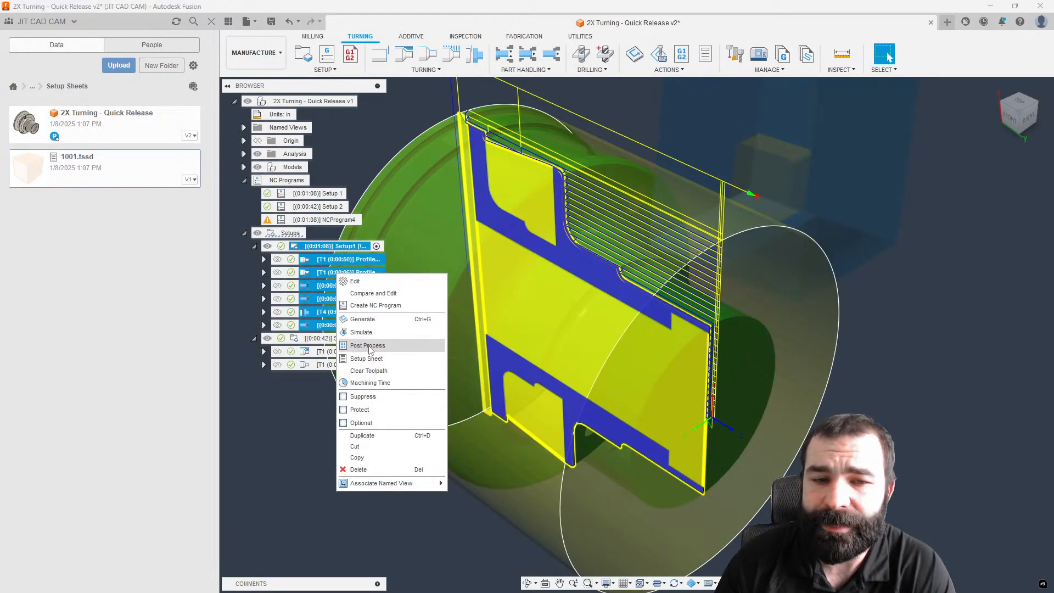
{"action": "left_click", "coordinate": [368, 345]}
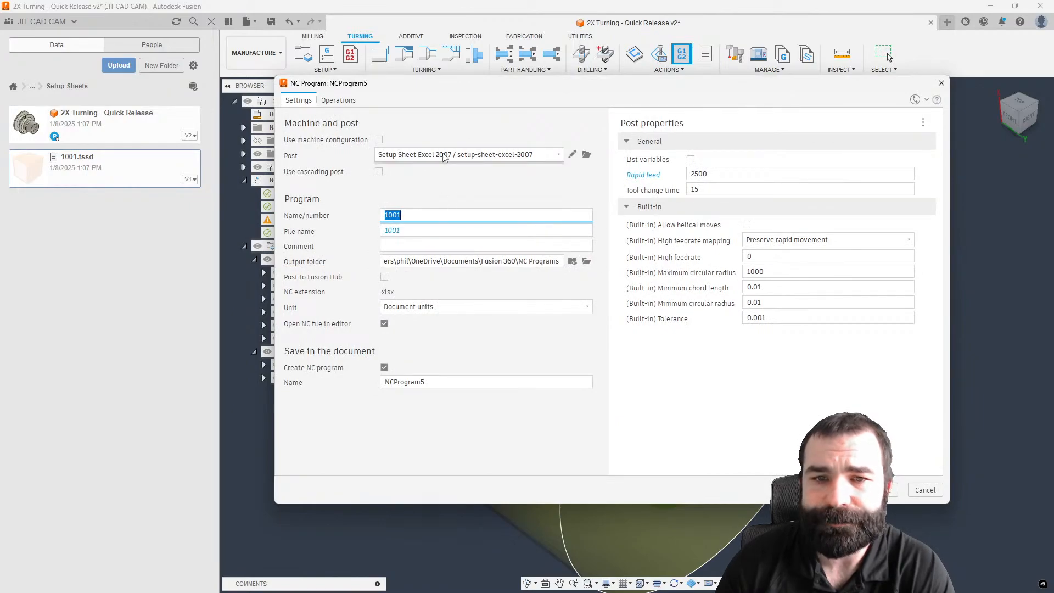
{"action": "mouse_move", "coordinate": [587, 155]}
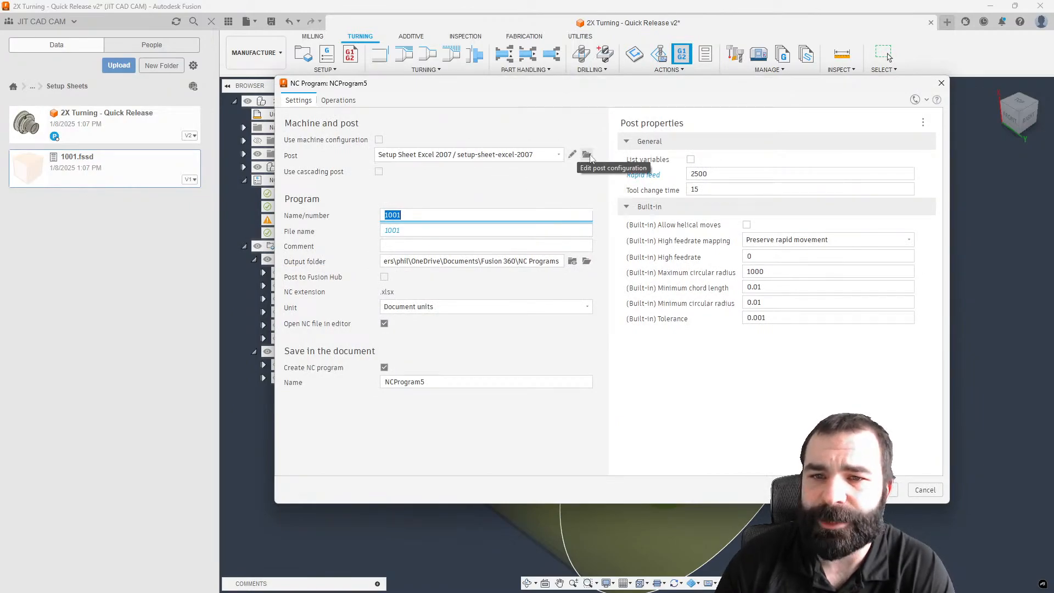
{"action": "left_click", "coordinate": [586, 155]}
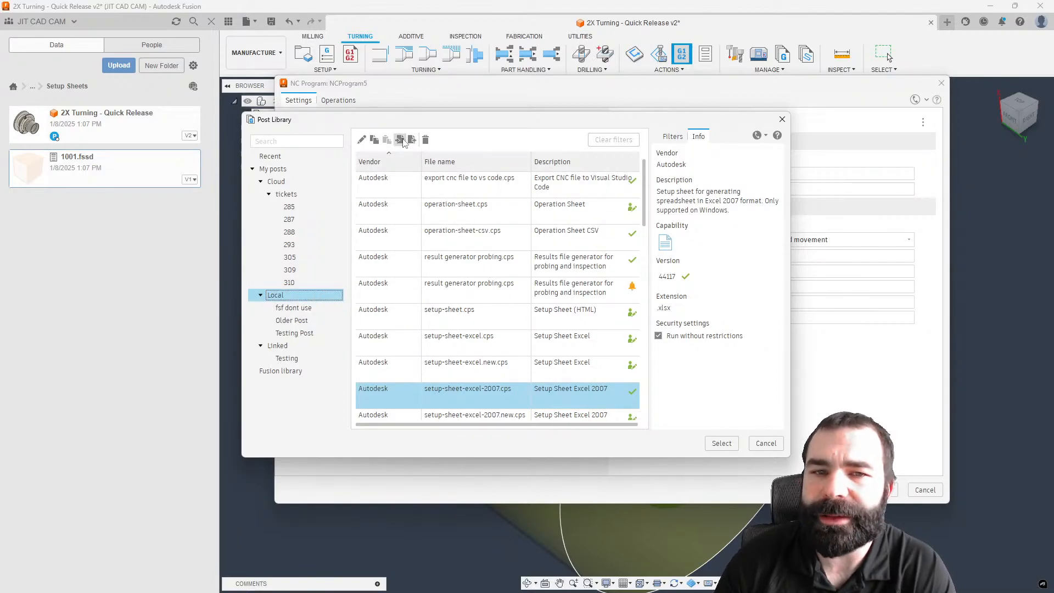
Use Import in Post Library to open the local Posts folder in File Explorer
{"action": "left_click", "coordinate": [387, 140]}
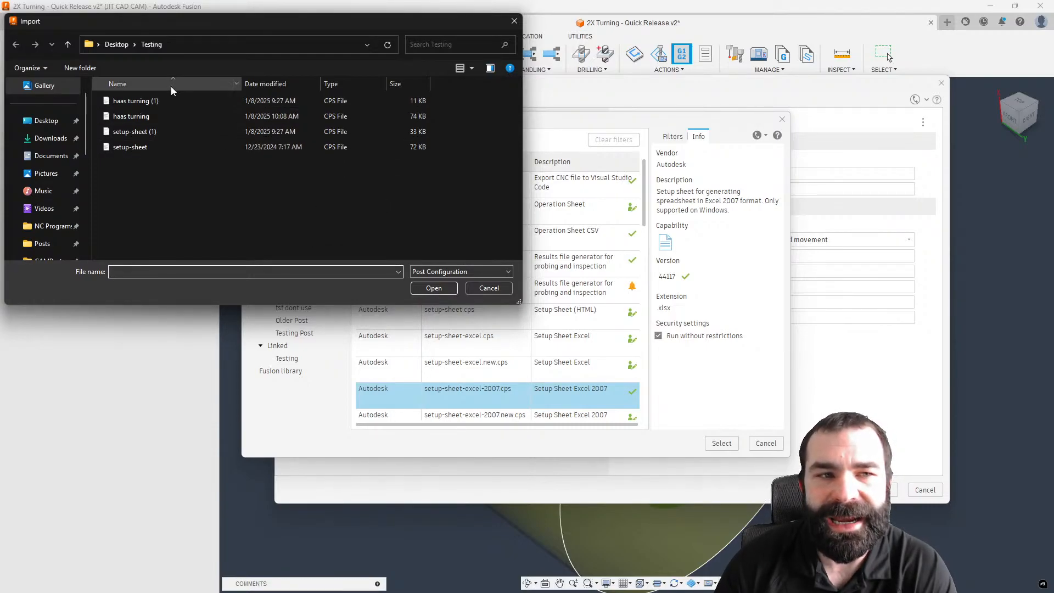
{"action": "left_click", "coordinate": [134, 100]}
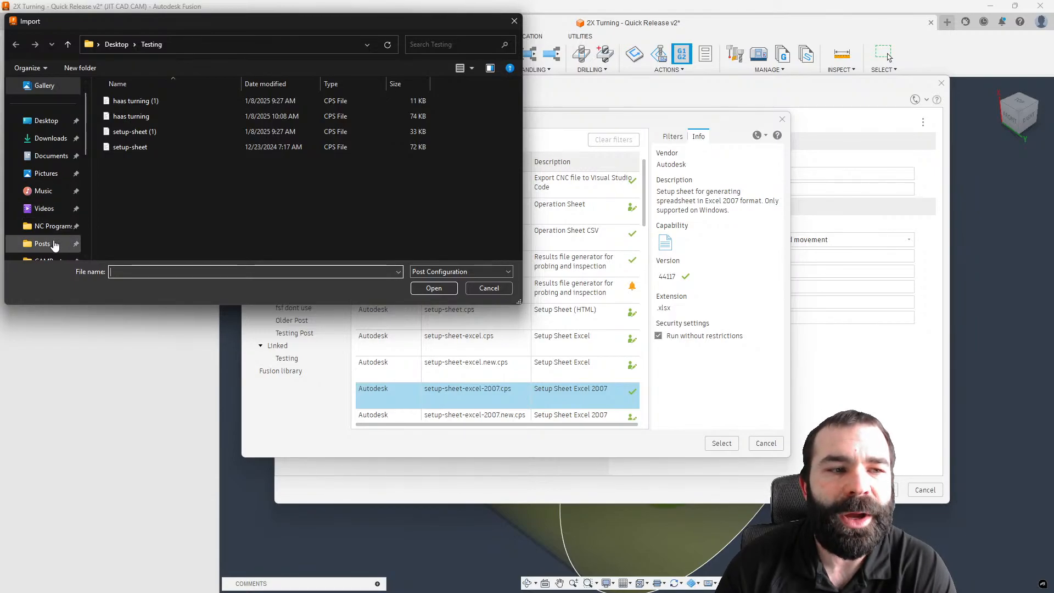
{"action": "left_click", "coordinate": [42, 243]}
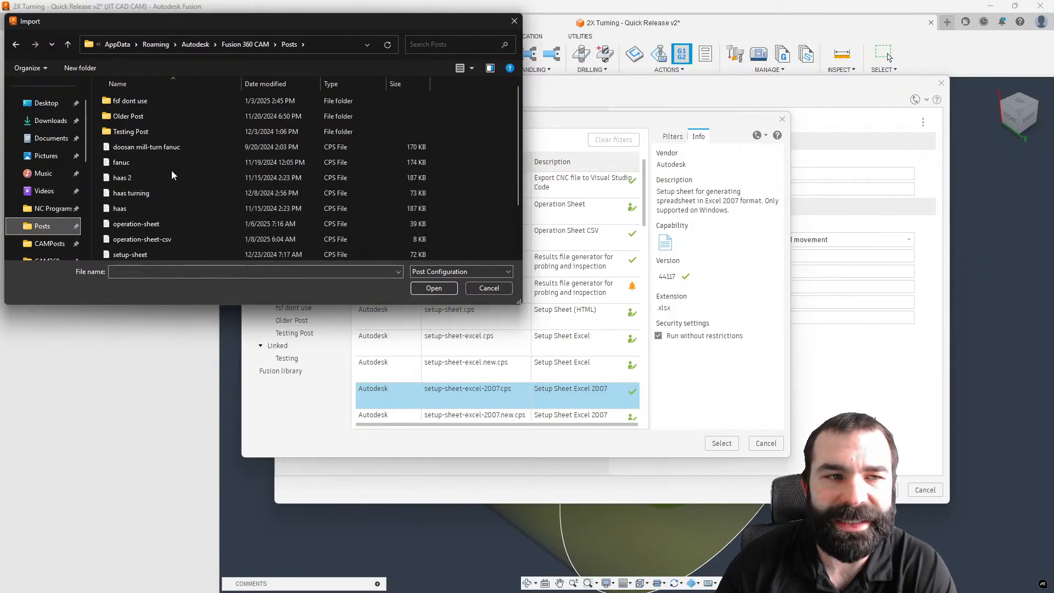
{"action": "left_click", "coordinate": [138, 208]}
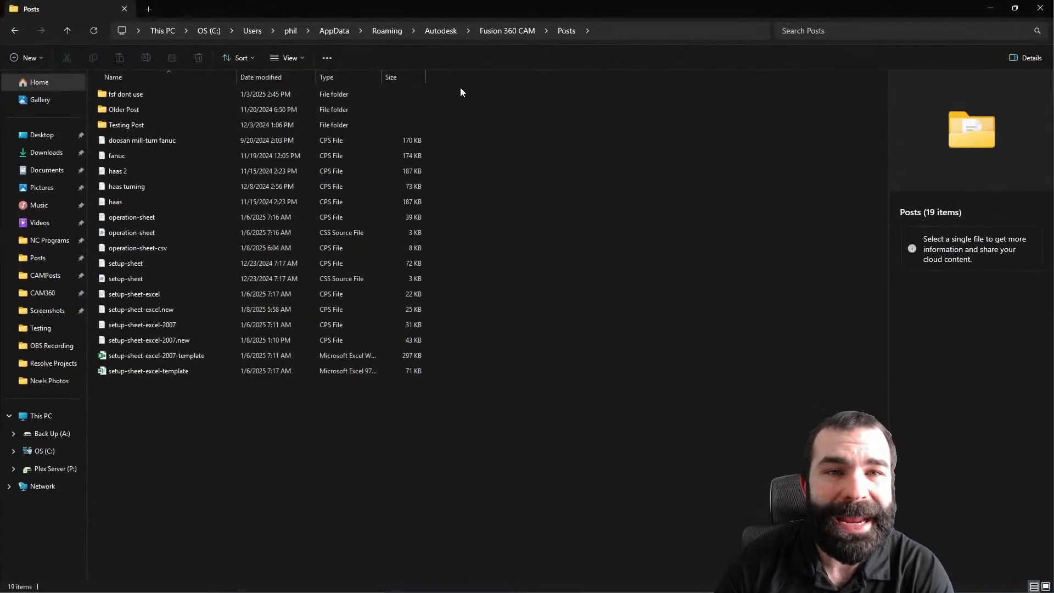
Open setup-sheet-excel-2007-template.xlsx from the Posts folder in Excel
{"action": "left_click", "coordinate": [125, 278]}
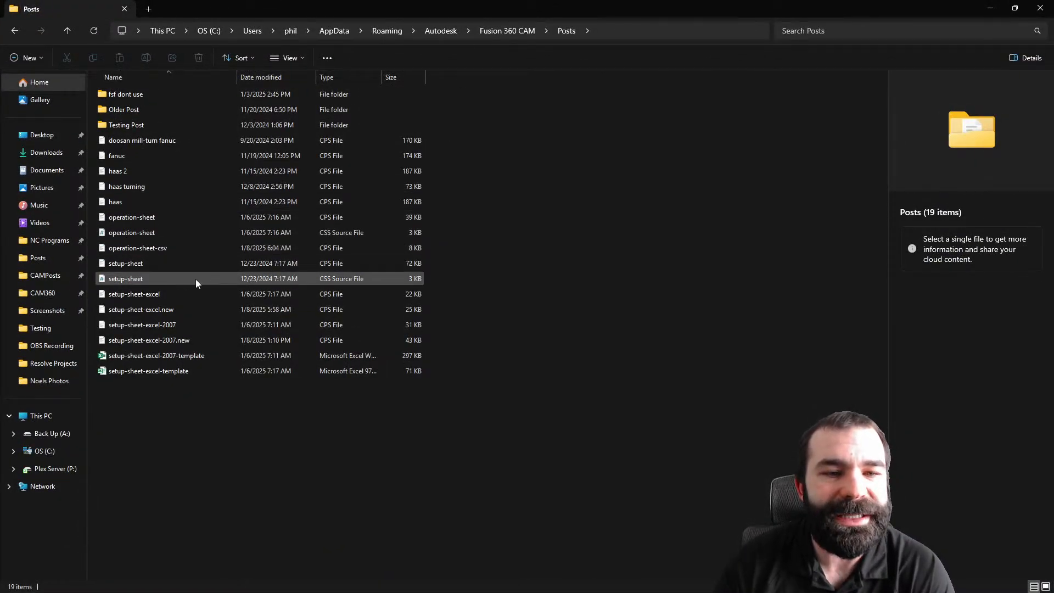
{"action": "left_click", "coordinate": [155, 355]}
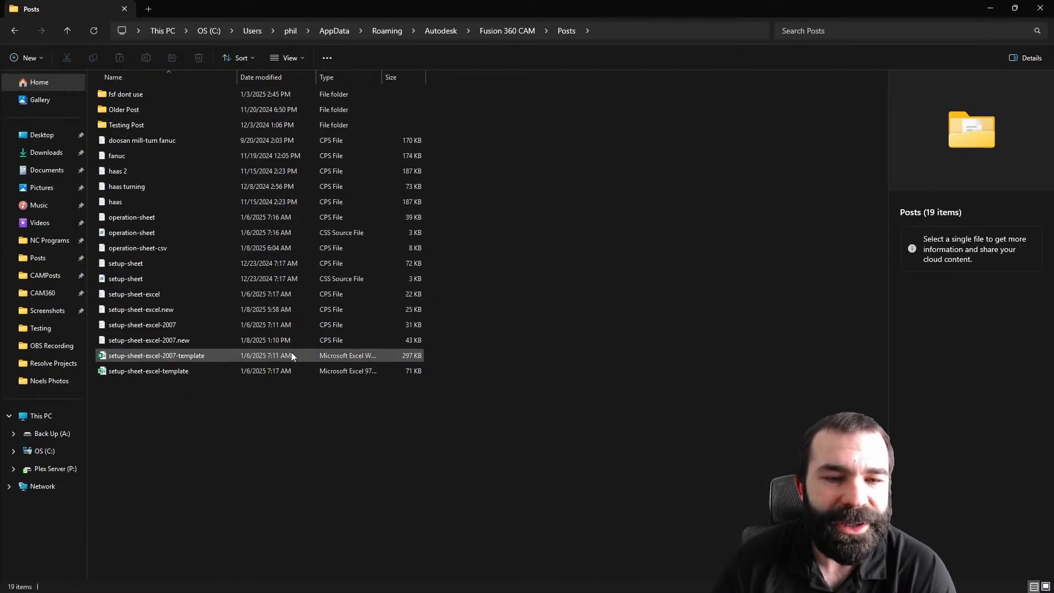
{"action": "mouse_move", "coordinate": [185, 363]}
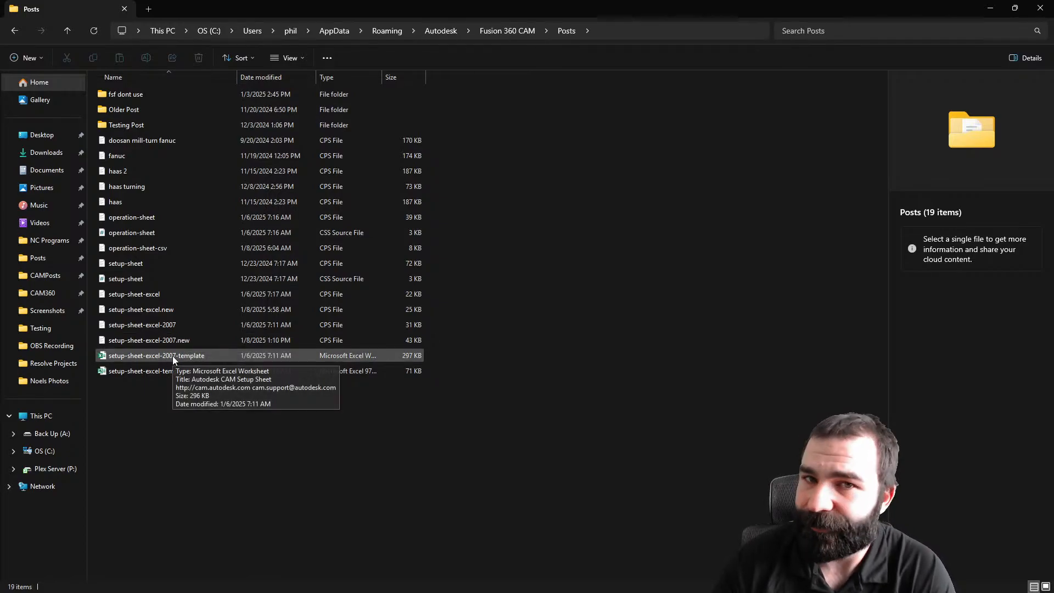
{"action": "double_click", "coordinate": [156, 355]}
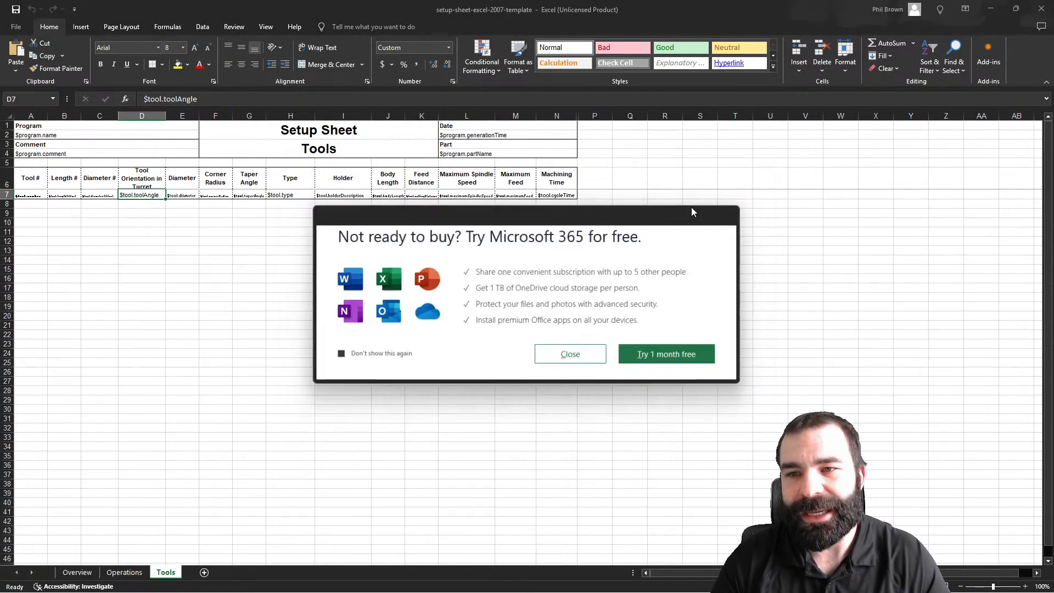
Dismiss the Microsoft 365 trial offer and view the template's Overview sheet
{"action": "left_click", "coordinate": [569, 354]}
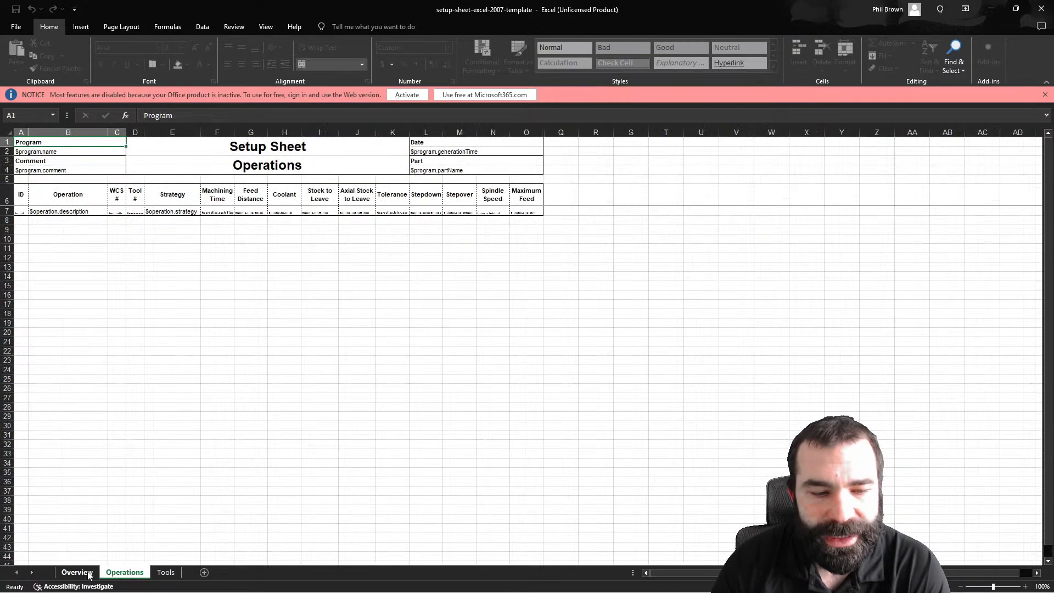
{"action": "left_click", "coordinate": [76, 572]}
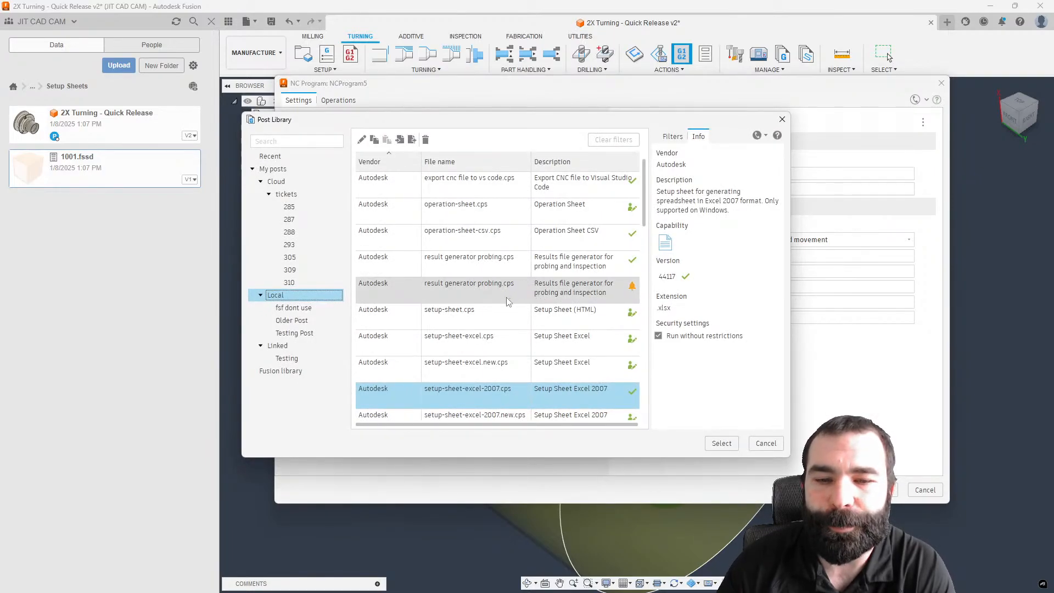
{"action": "mouse_move", "coordinate": [491, 239]}
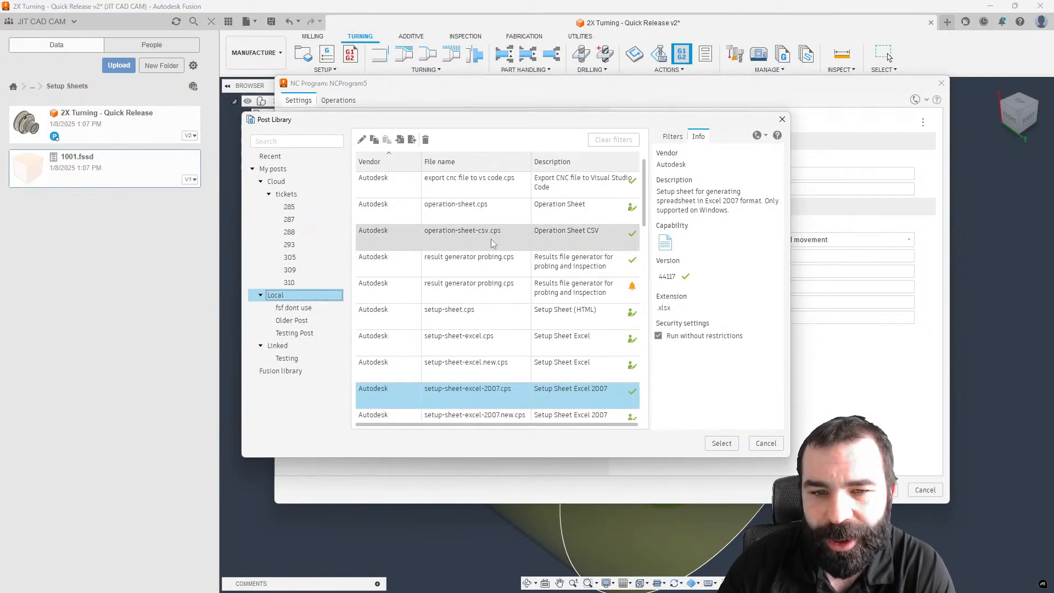
Filter to the Fusion library and copy the Dumper post into My Posts
{"action": "left_click", "coordinate": [673, 135]}
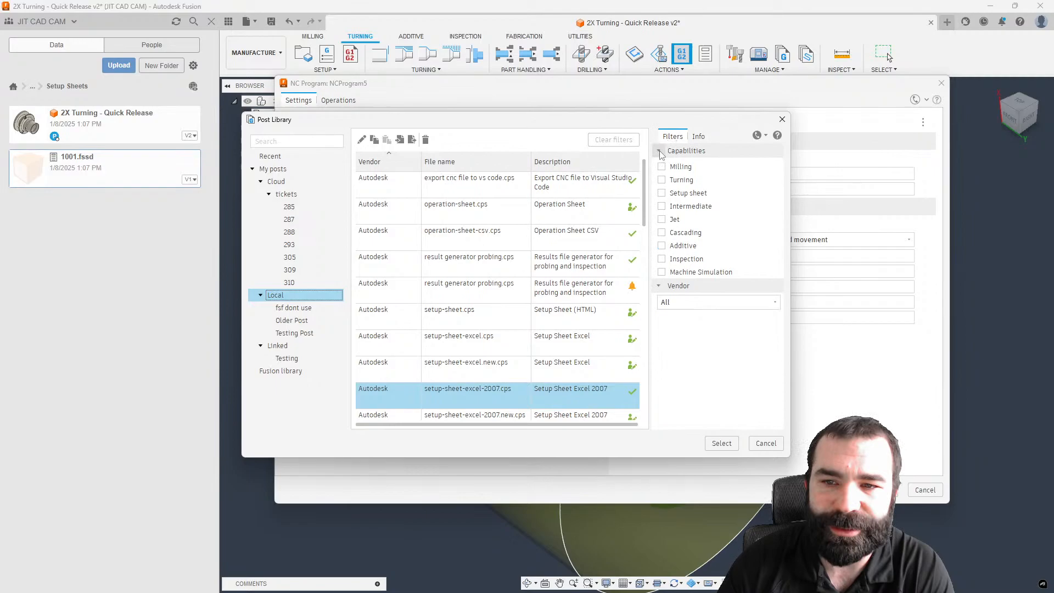
{"action": "left_click", "coordinate": [718, 302]}
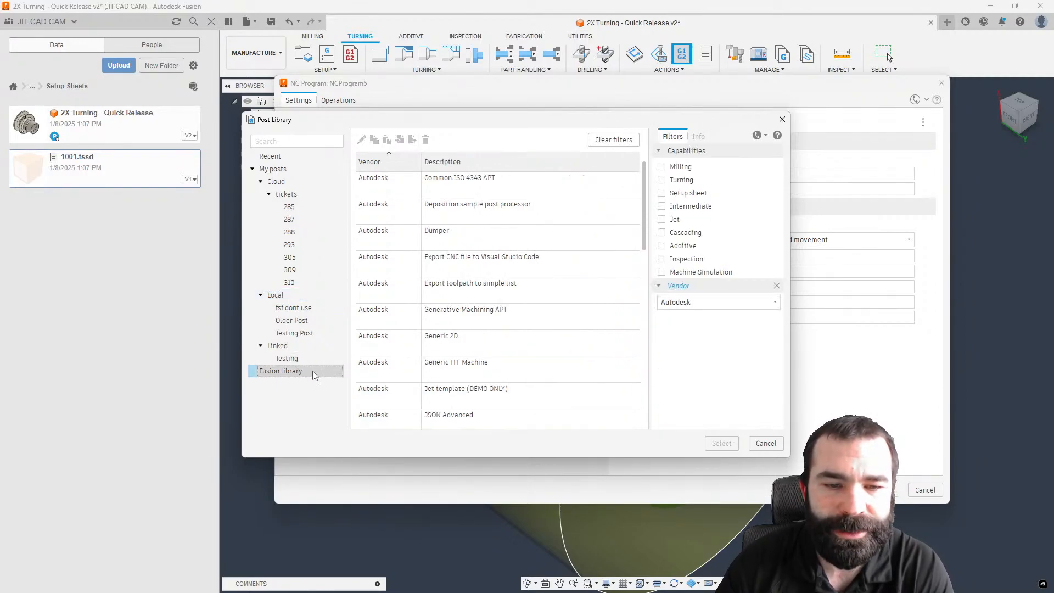
{"action": "left_click", "coordinate": [444, 235]}
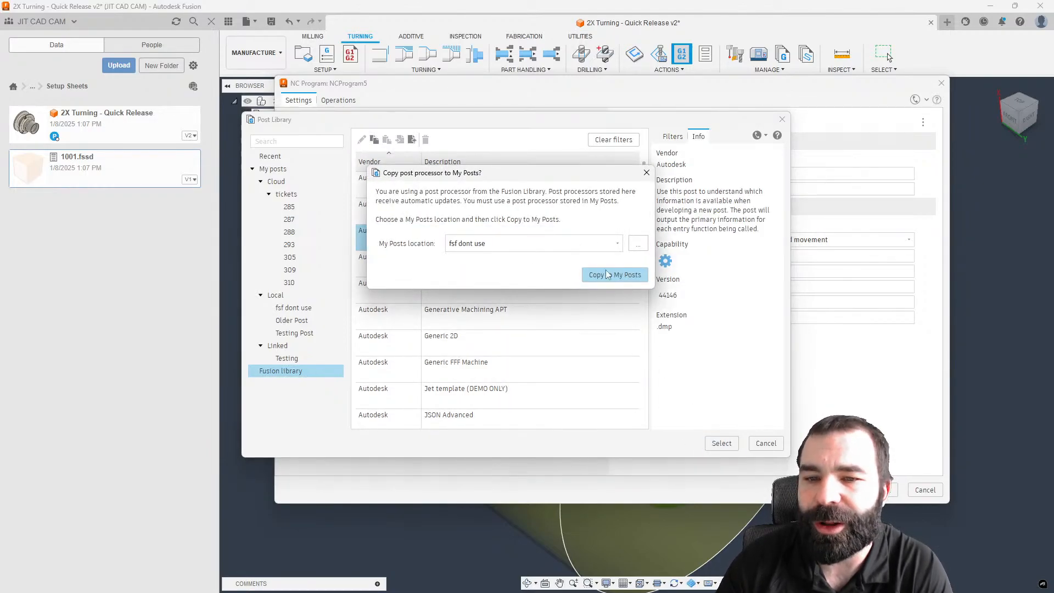
{"action": "left_click", "coordinate": [614, 275]}
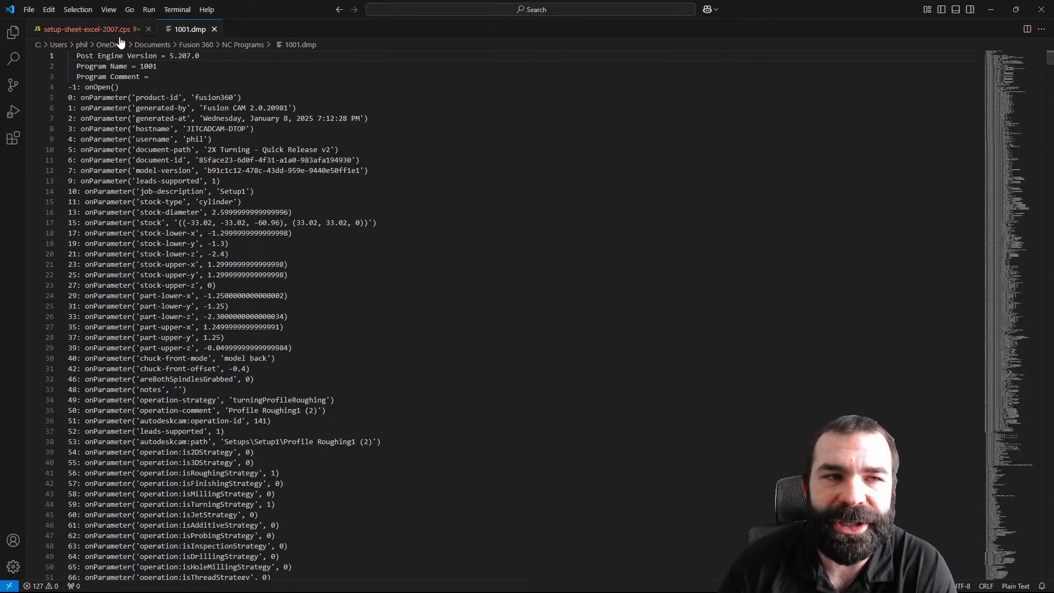
In setup-sheet-excel-2007.cps, select the rapidFeed default 5000 and scroll through the code
{"action": "left_click", "coordinate": [87, 29]}
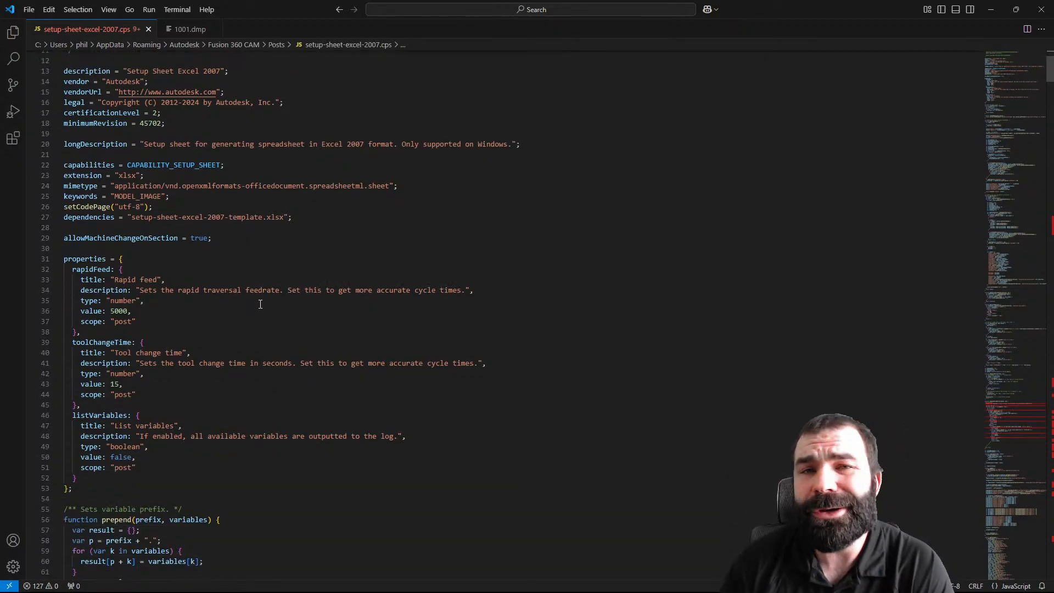
{"action": "double_click", "coordinate": [119, 311]}
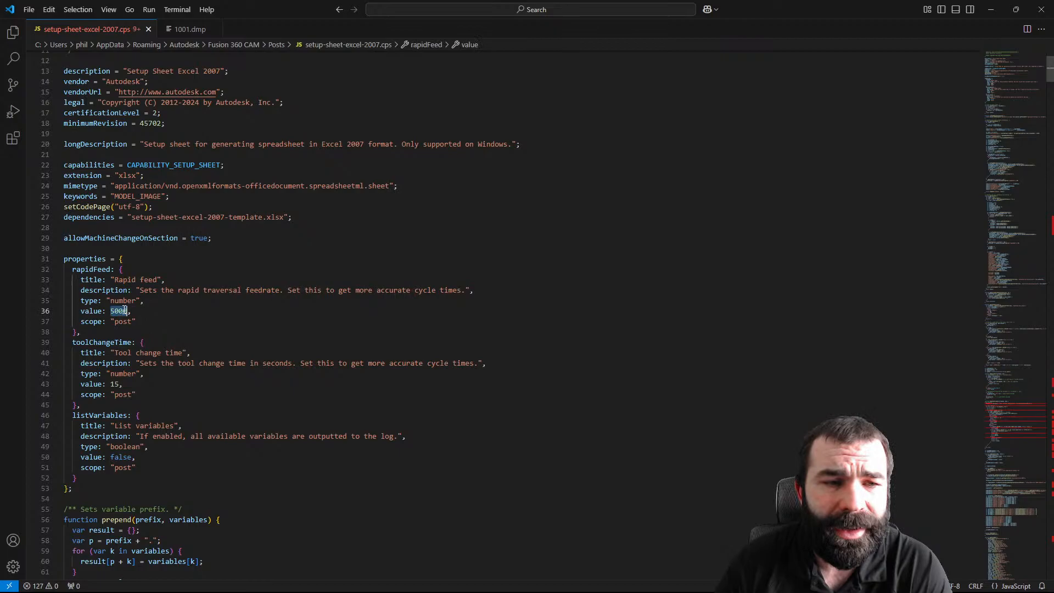
{"action": "scroll", "scroll_direction": "down", "scroll_amount": 3}
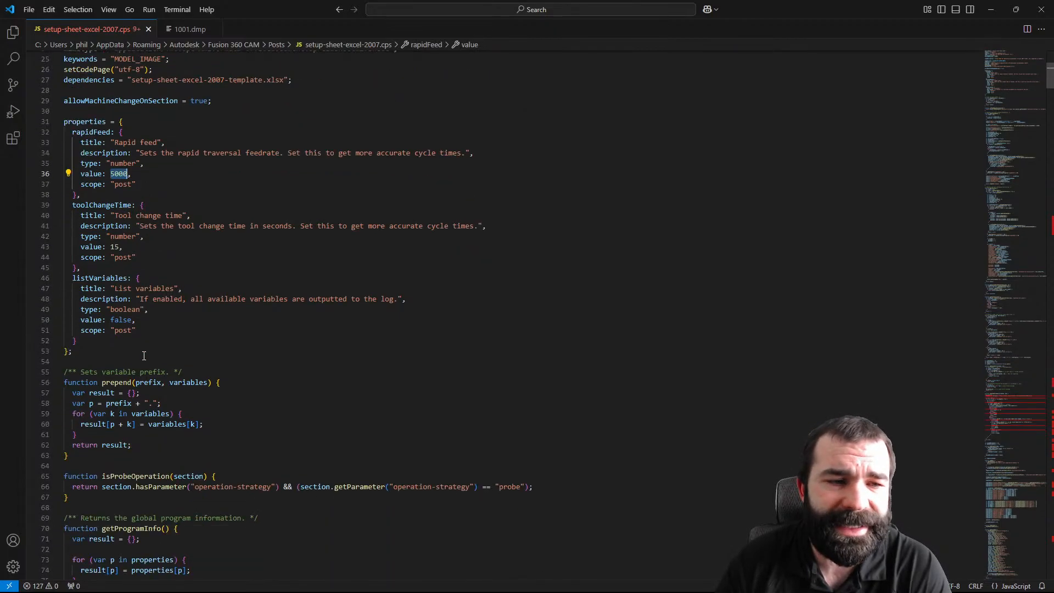
{"action": "scroll", "scroll_direction": "down", "scroll_amount": 3}
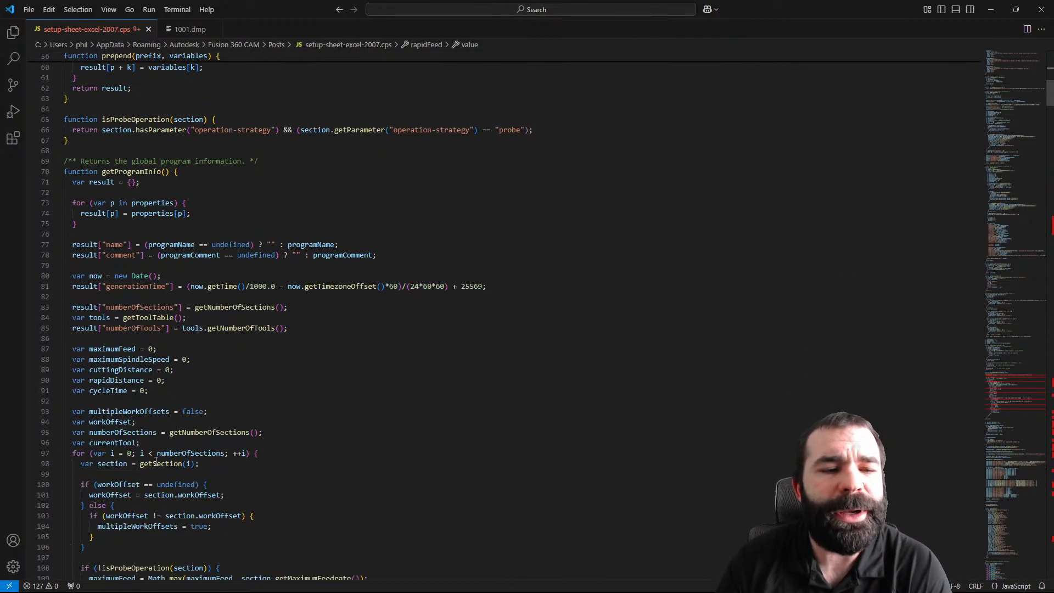
{"action": "scroll", "scroll_direction": "down", "scroll_amount": 3}
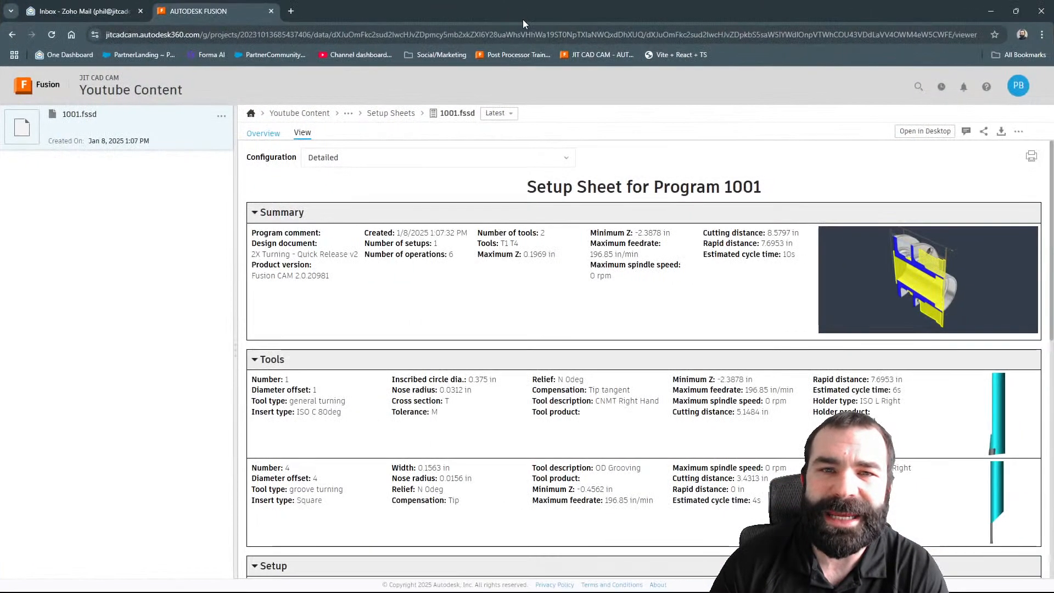
{"action": "scroll", "scroll_direction": "down", "scroll_amount": 3}
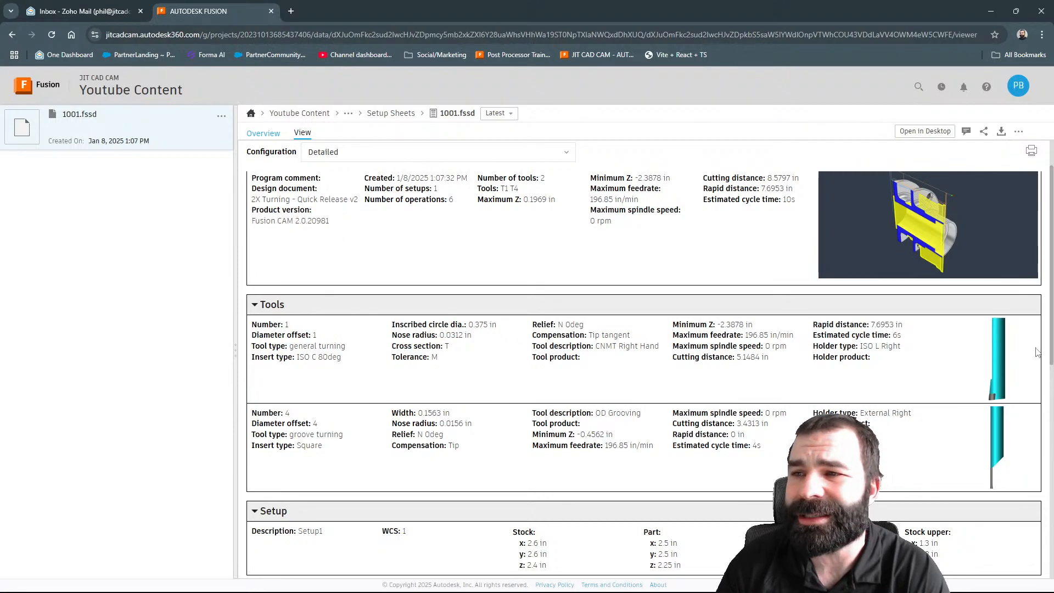
{"action": "mouse_move", "coordinate": [712, 248]}
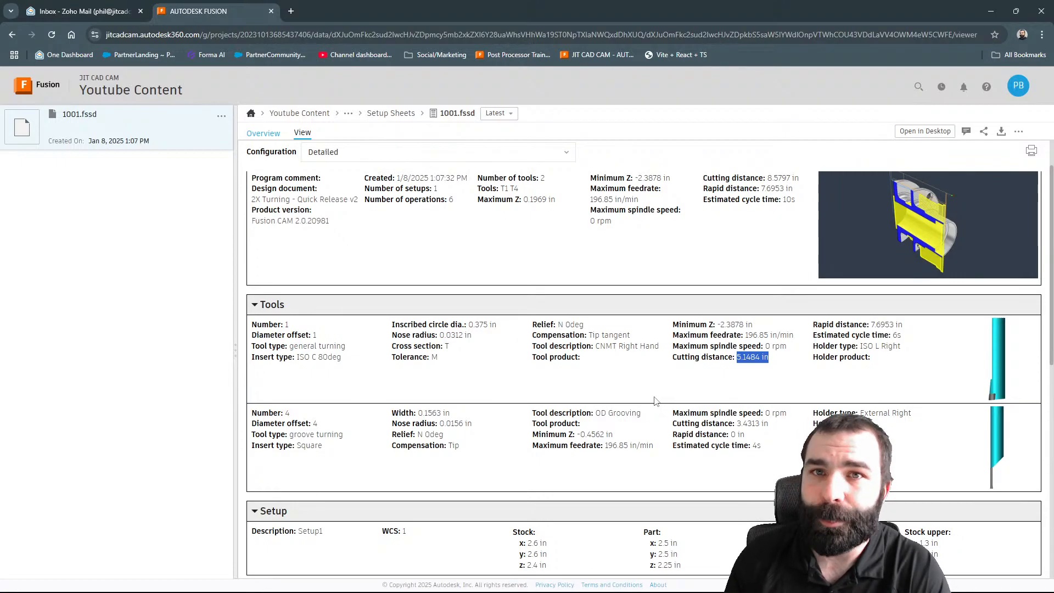
{"action": "mouse_move", "coordinate": [722, 372]}
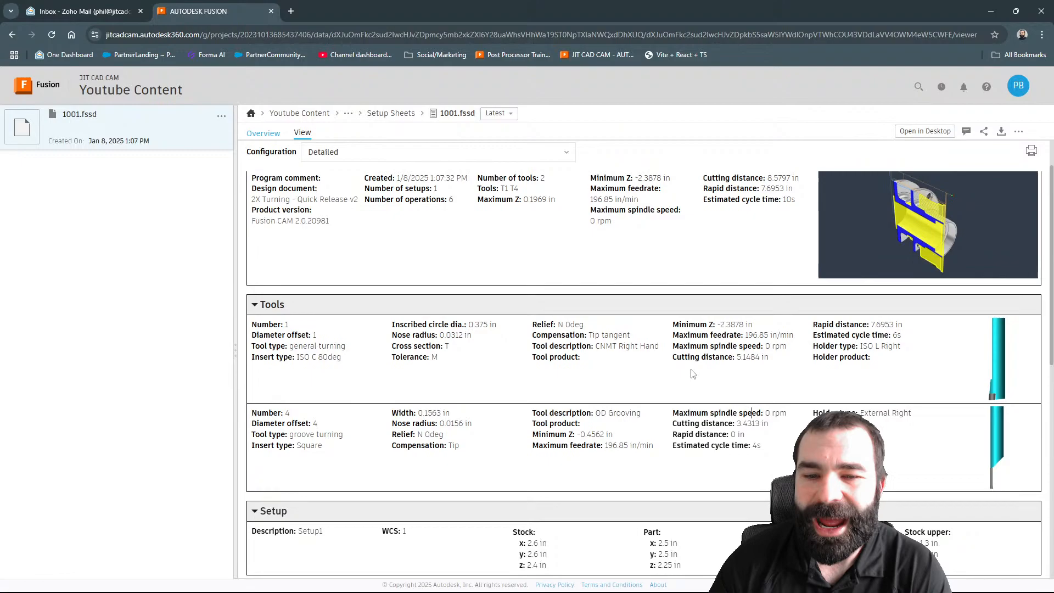
{"action": "scroll", "scroll_direction": "down", "scroll_amount": 3}
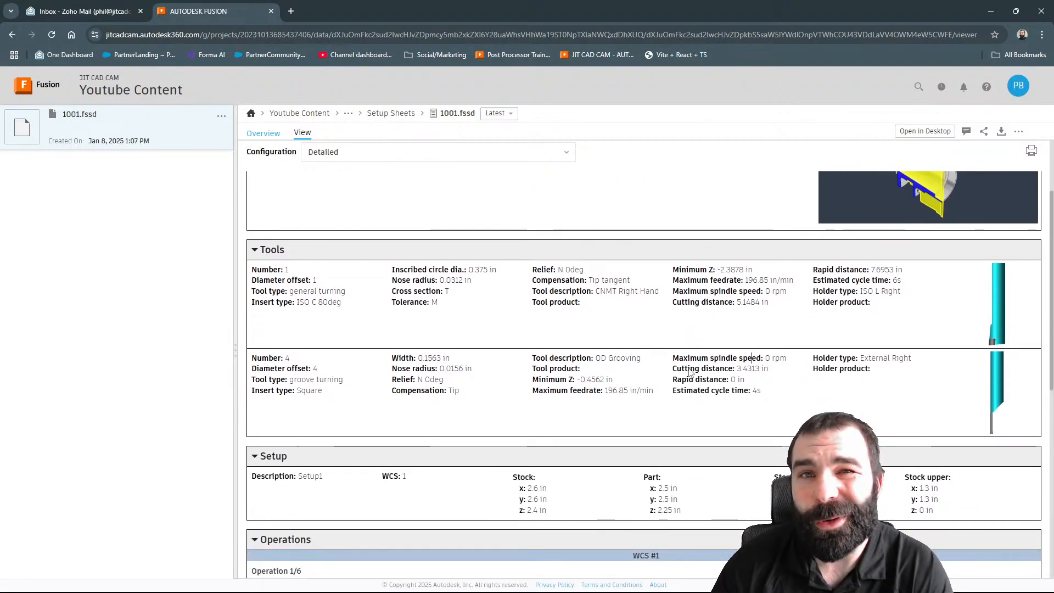